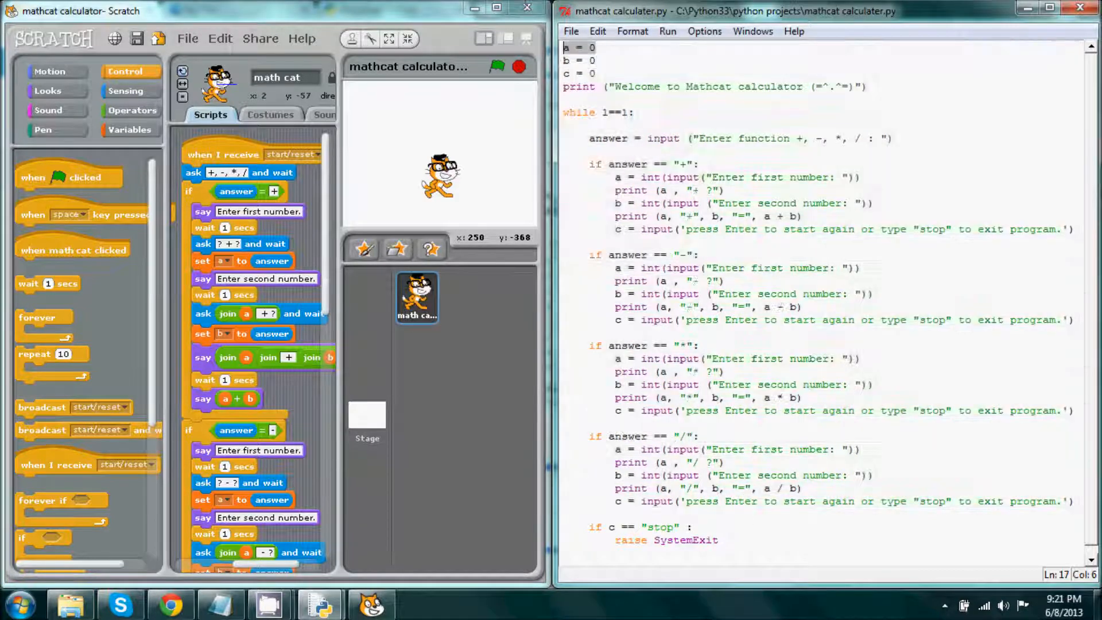
Maximize Scratch, scroll through the calculator scripts, and show the variable blocks a and b
left_click(566, 47)
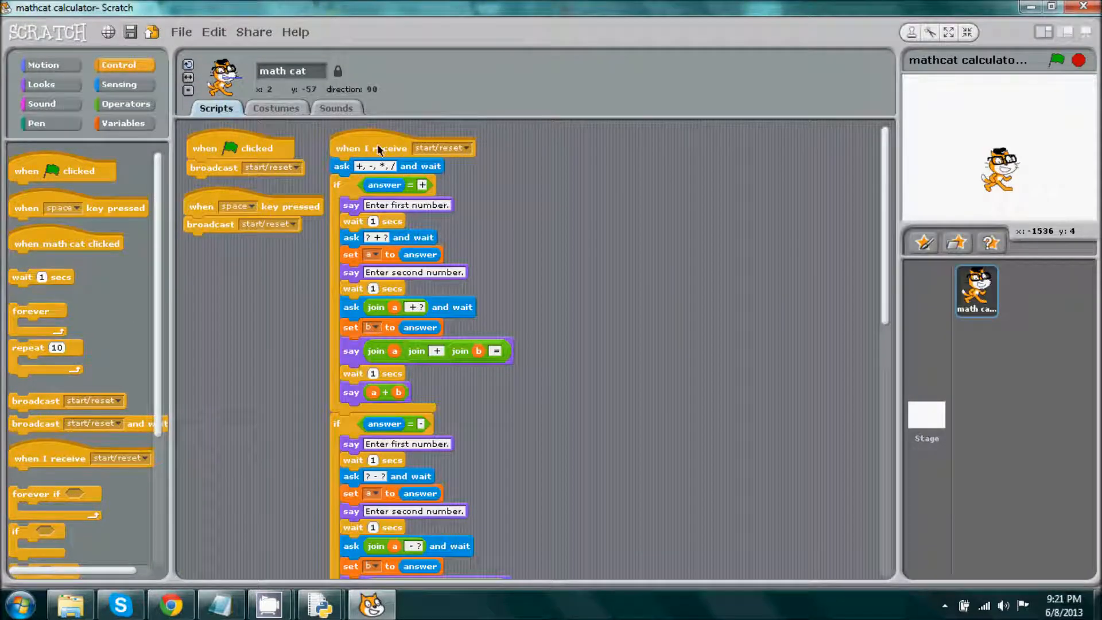
scroll("down", 3)
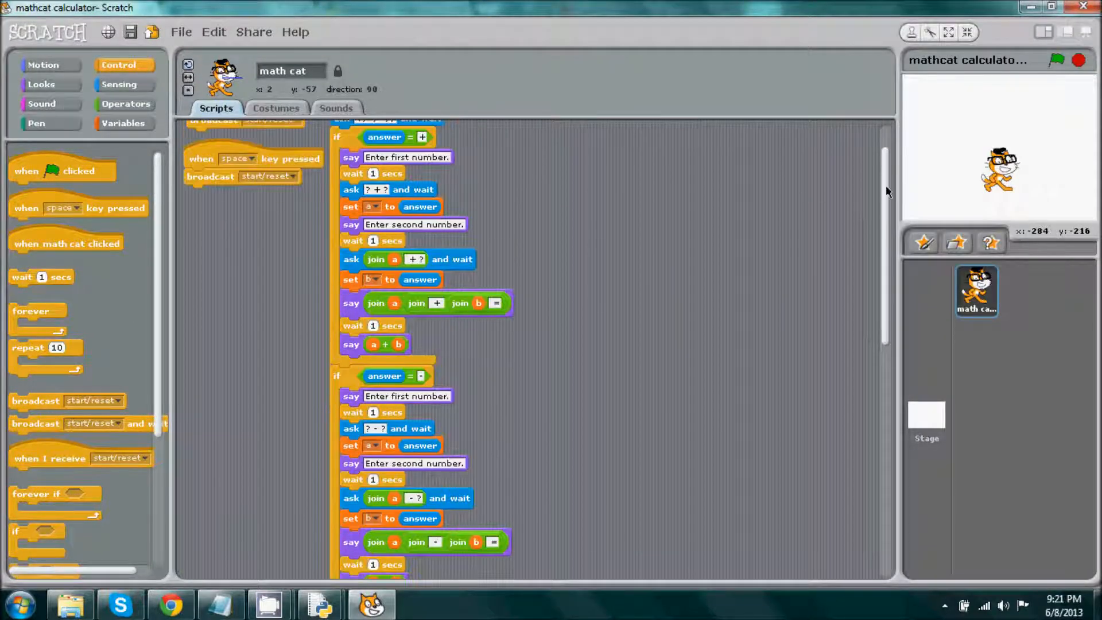
scroll("down", 3)
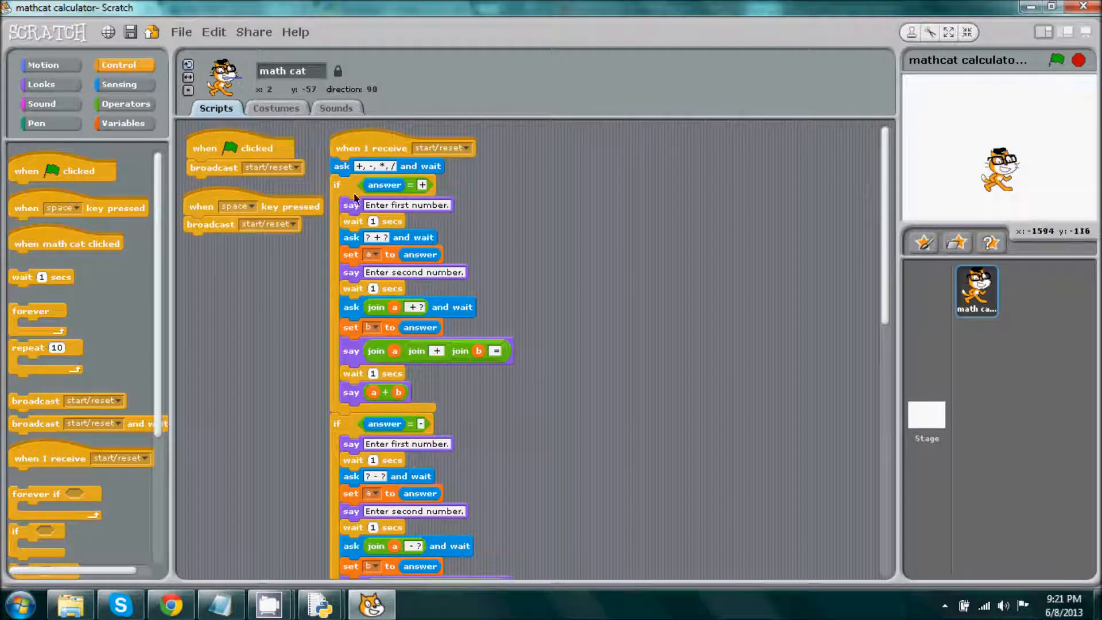
left_click(123, 123)
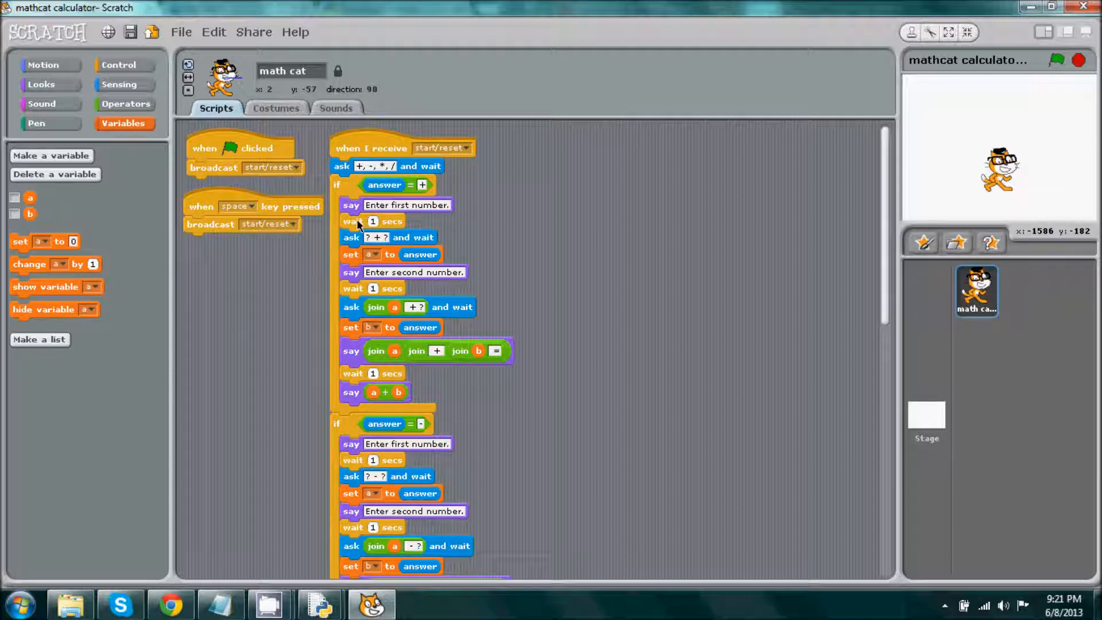
mouse_move(671, 5)
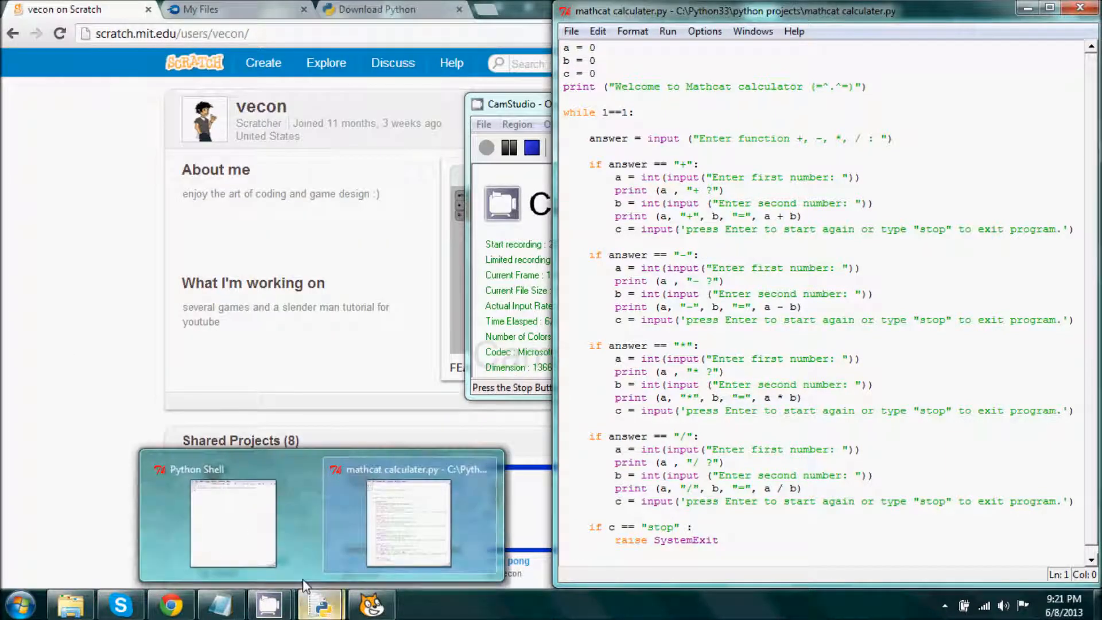
Run the Mathcat script in the Python Shell, choosing + with 4532 as the first number
left_click(232, 524)
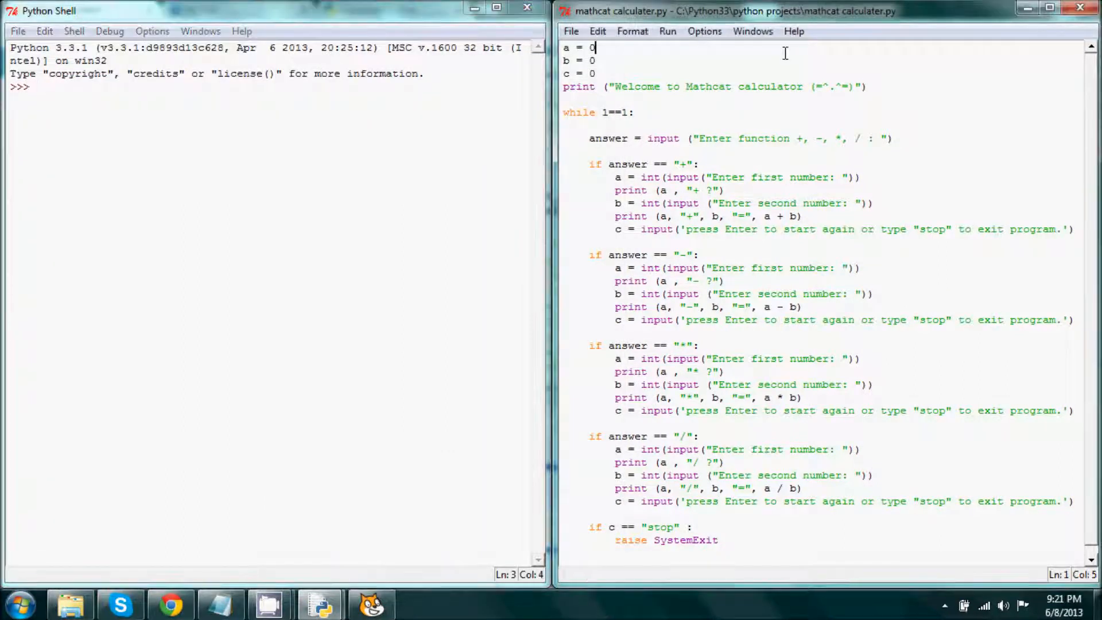
key("F5")
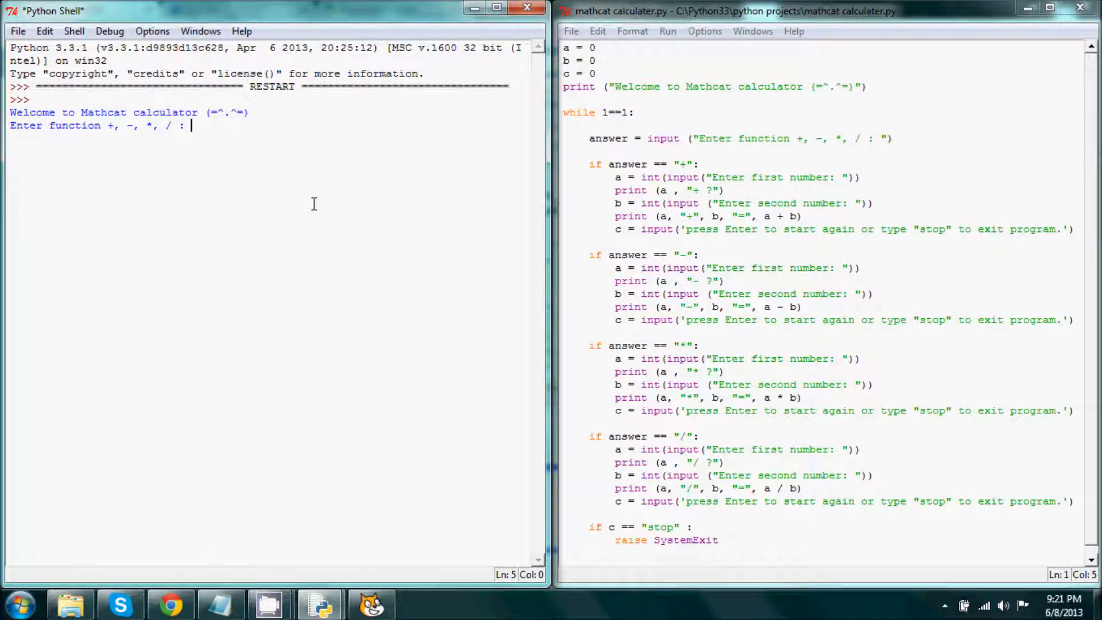
mouse_move(237, 165)
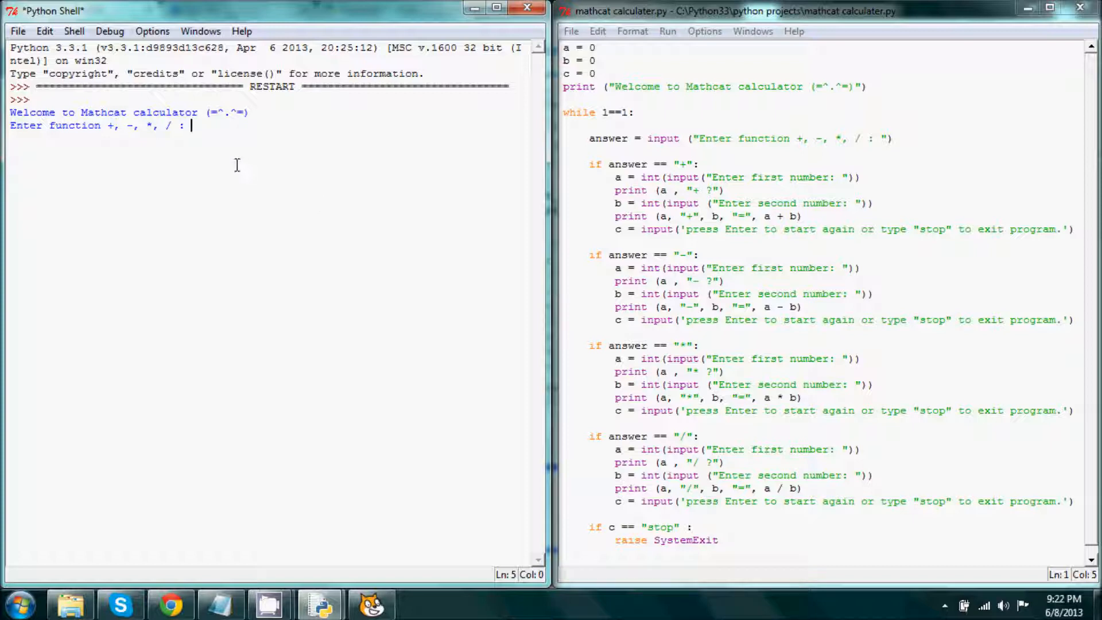
type("+")
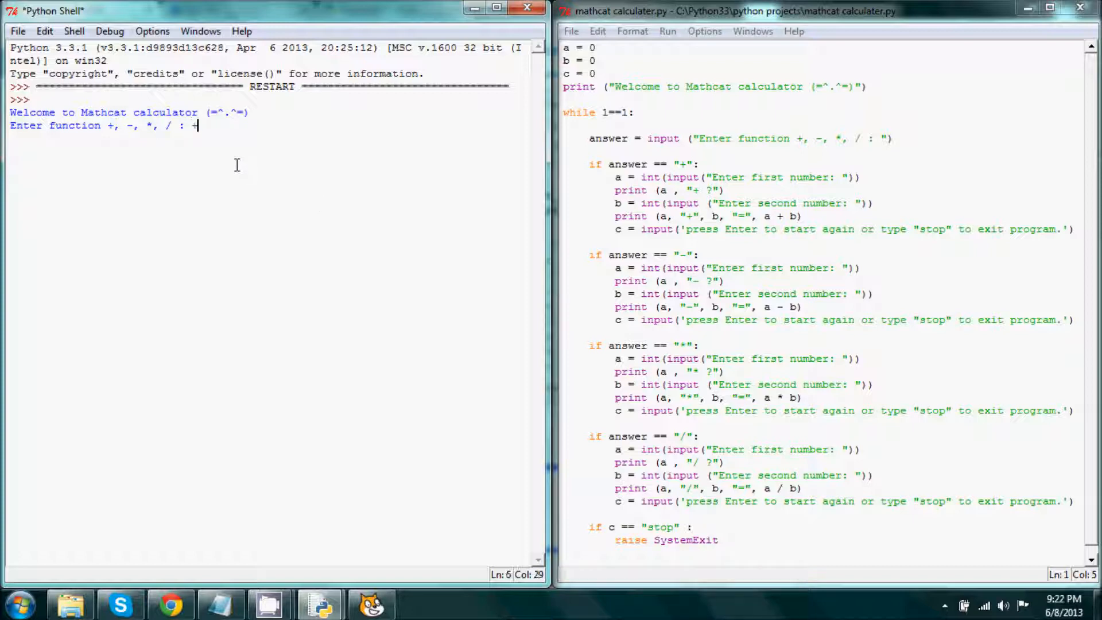
key("enter")
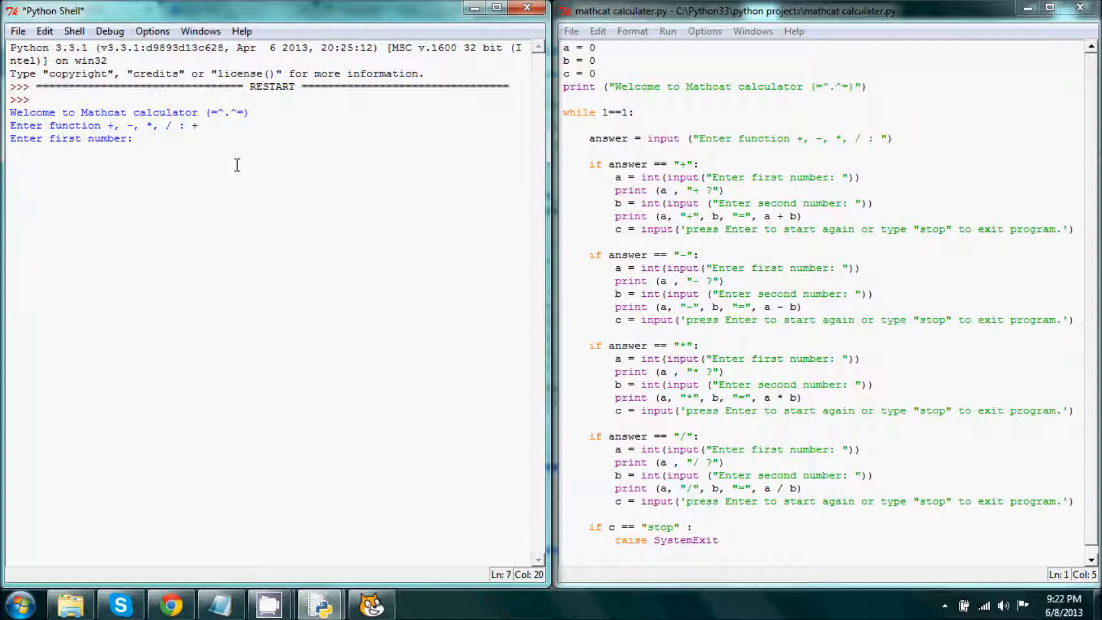
type("4532")
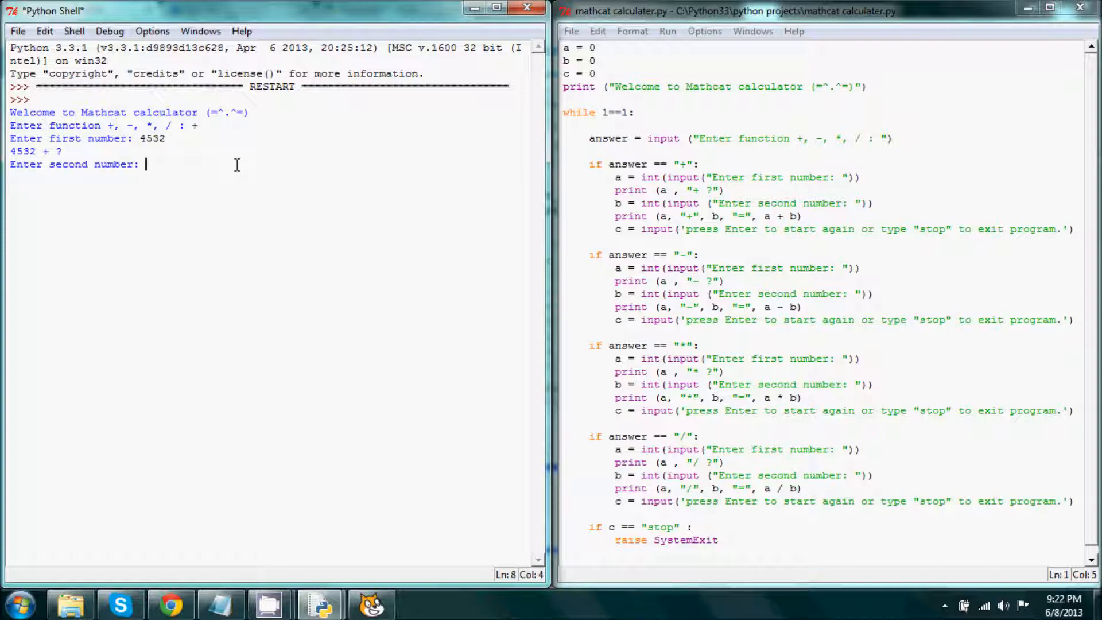
mouse_move(332, 443)
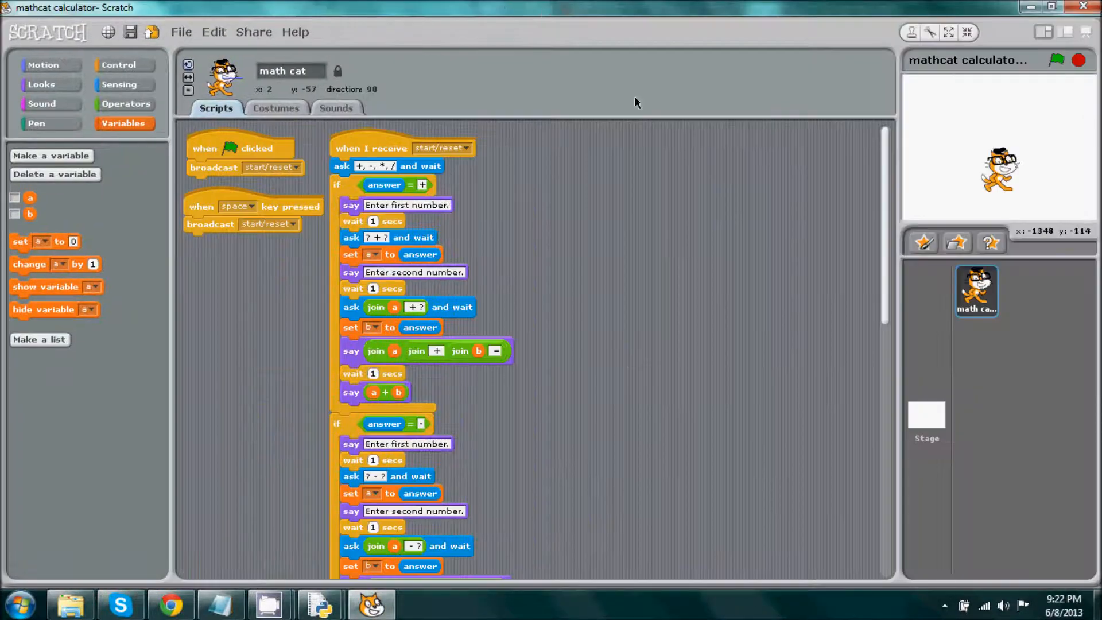
mouse_move(1033, 55)
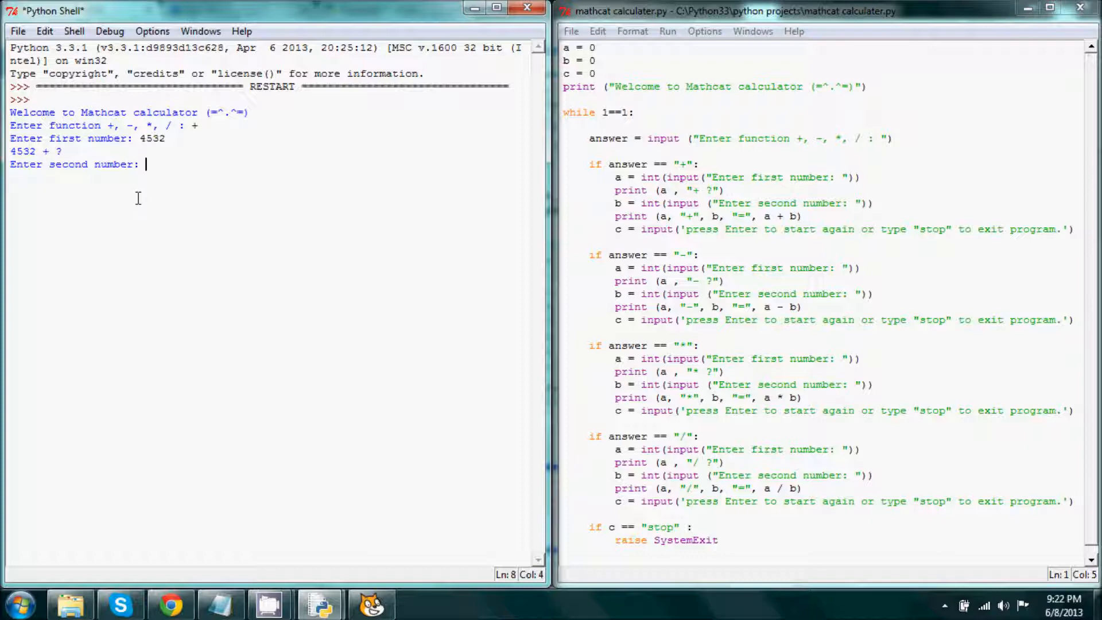
Enter 42468654 as the second number to get 42473186, then start another calculation
type("42468654")
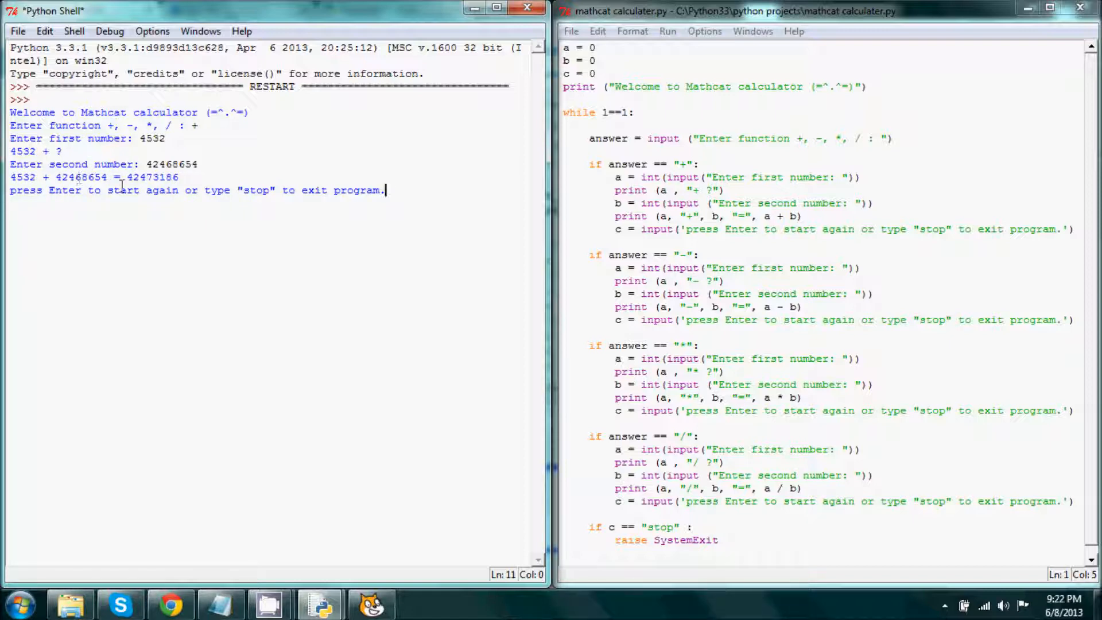
mouse_move(314, 223)
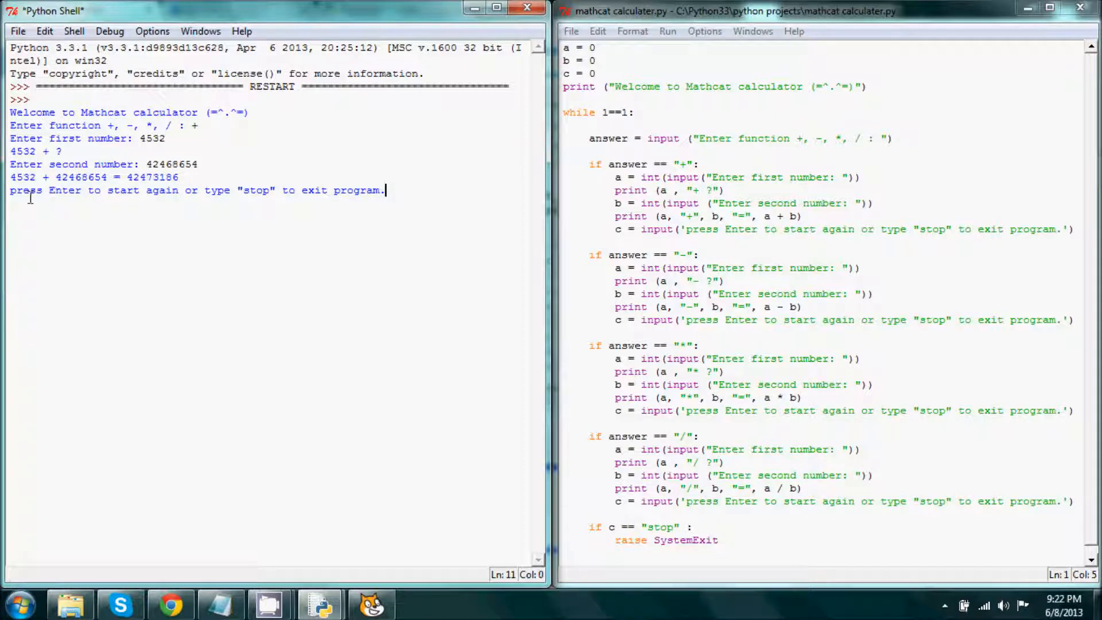
mouse_move(179, 195)
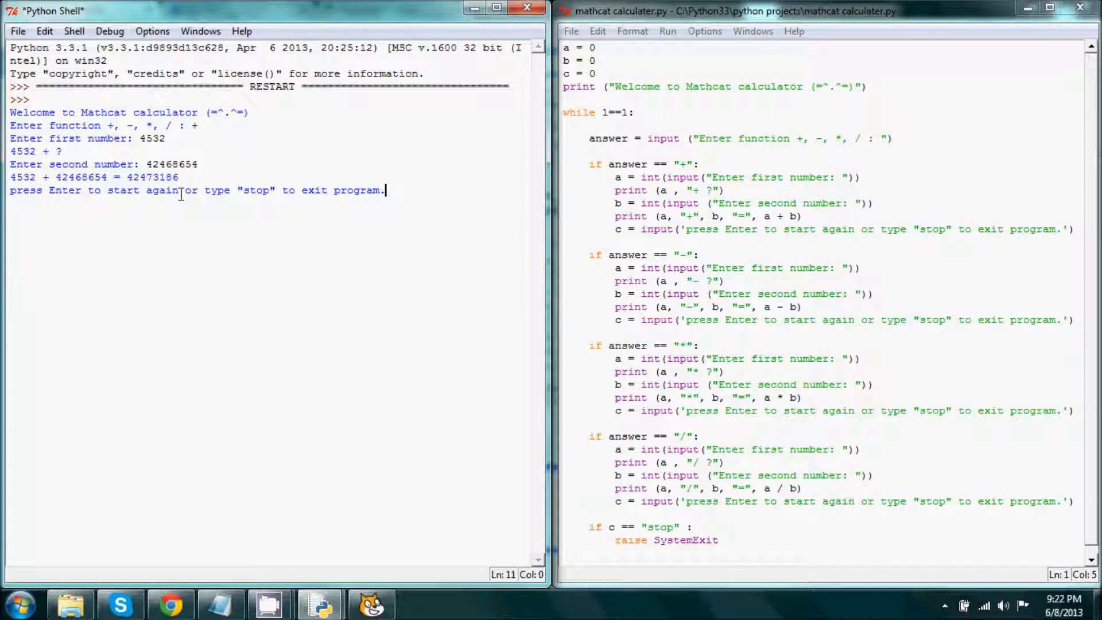
type("s")
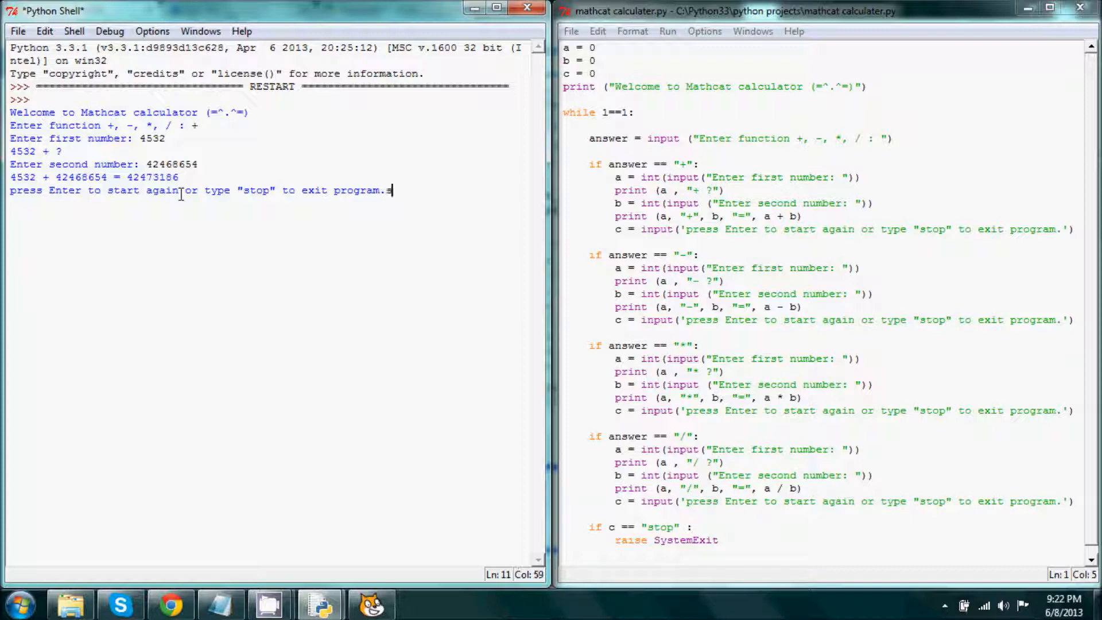
key("Backspace")
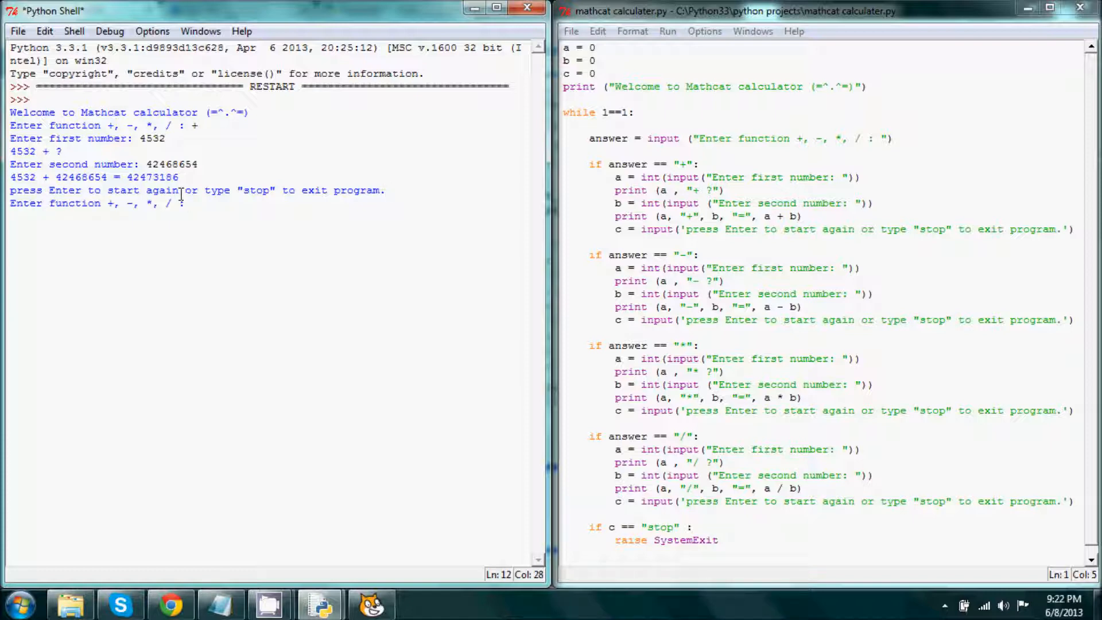
Multiply 8 by 8 to get 64, then enter stop
type("*")
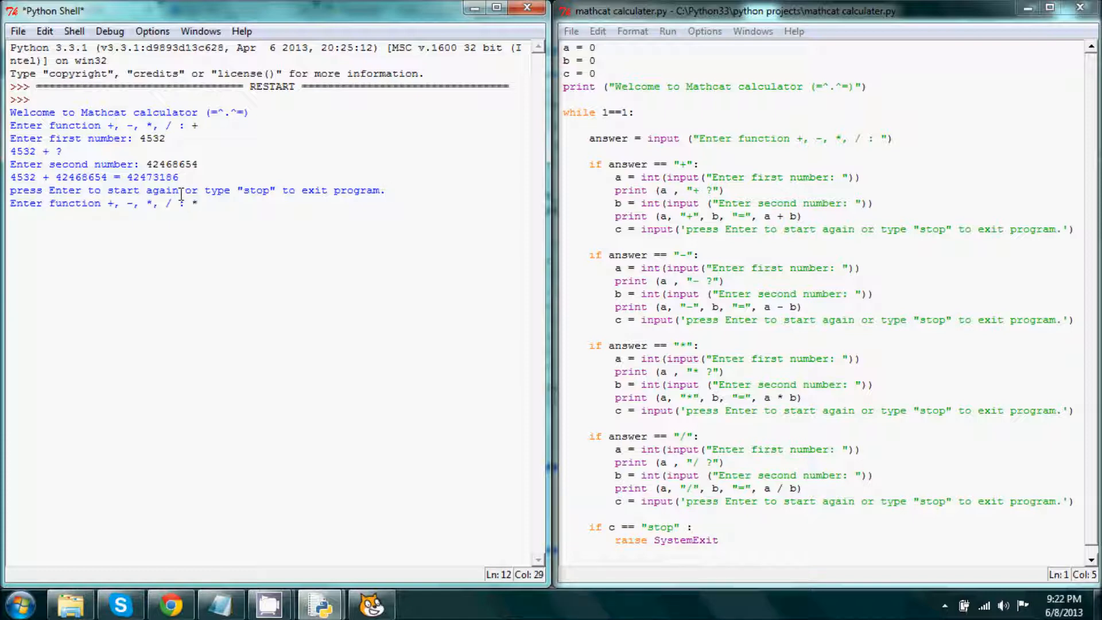
key("Return")
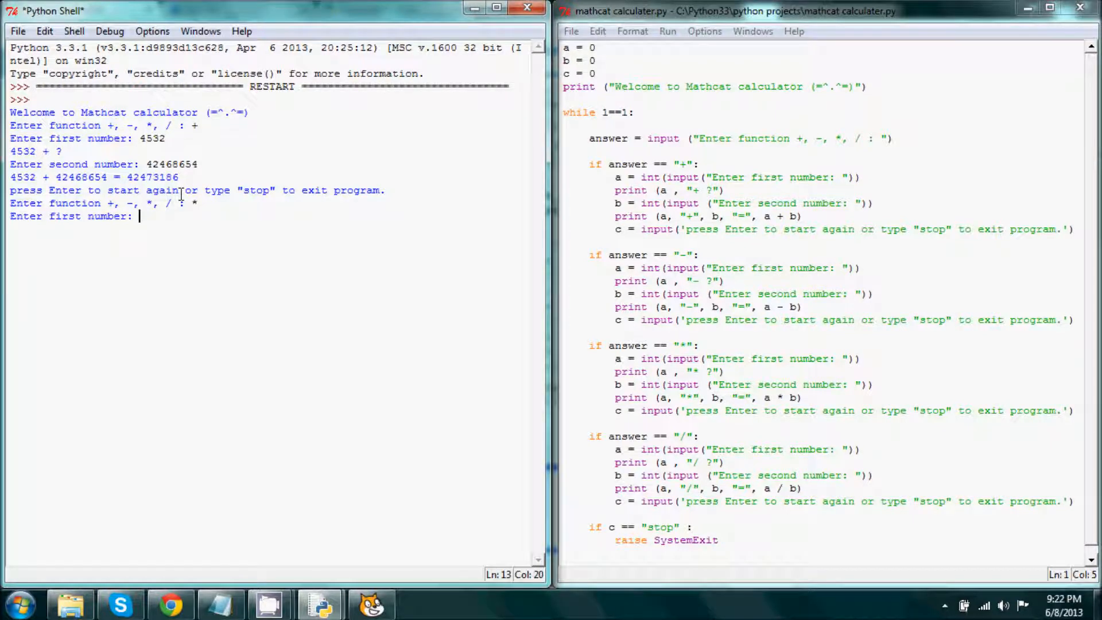
type("8")
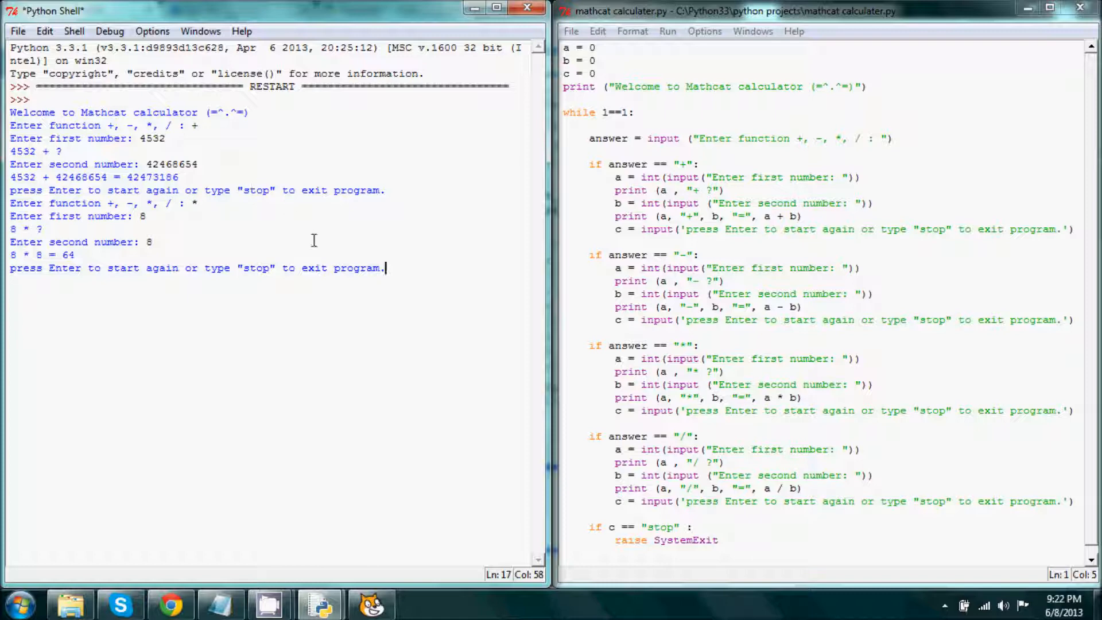
type("stop")
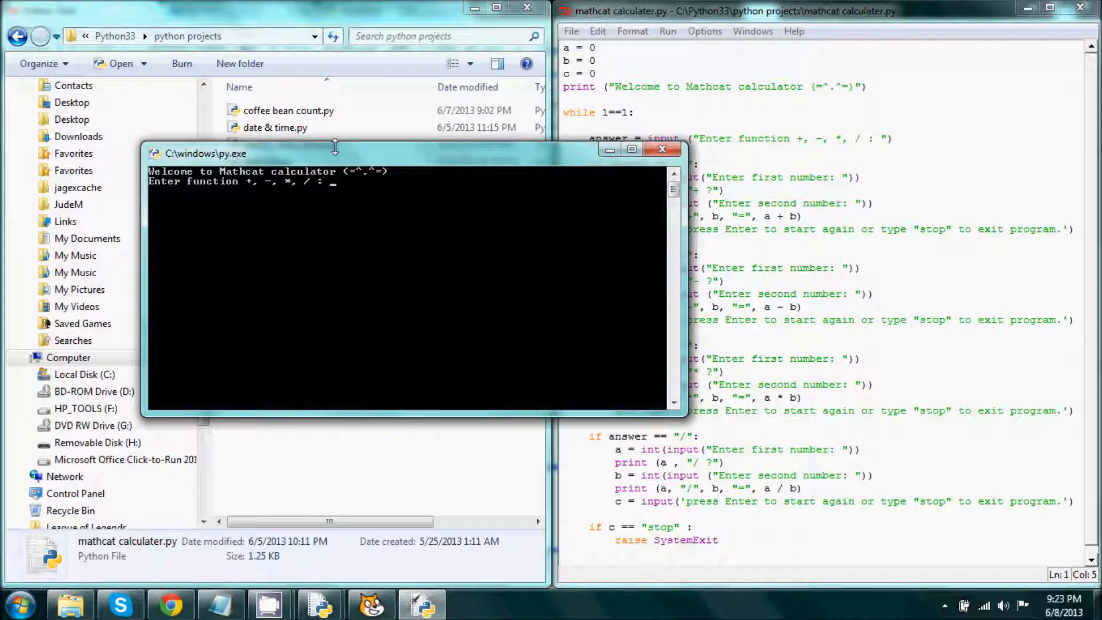
Move the console aside, add 42334 and 23553254 for 23595588, then close the console
left_click_drag(197, 153, 388, 100)
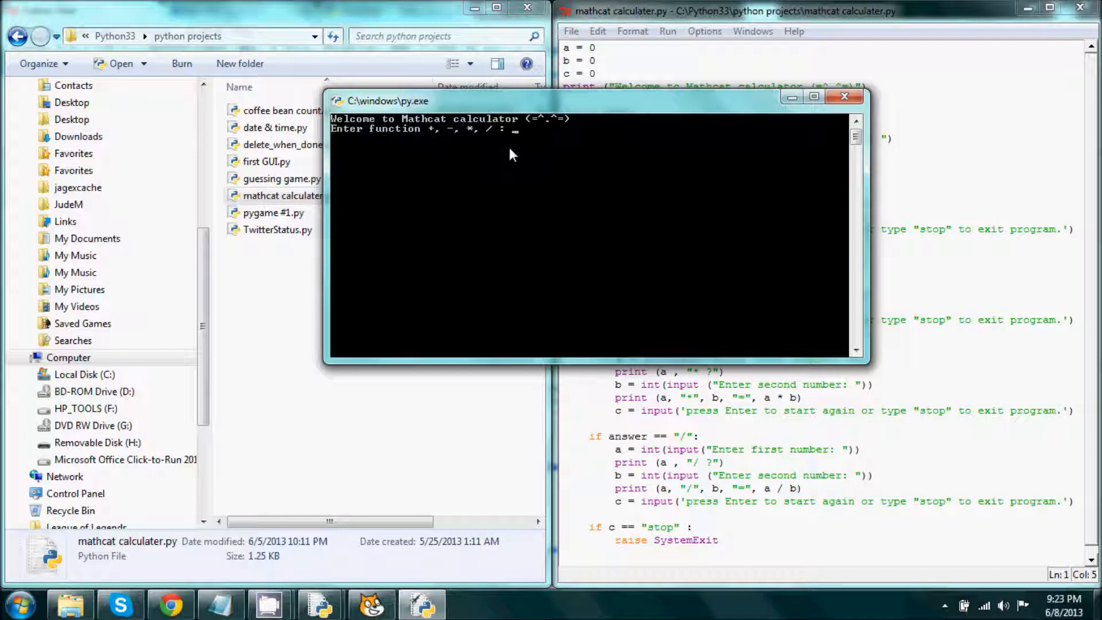
type("+")
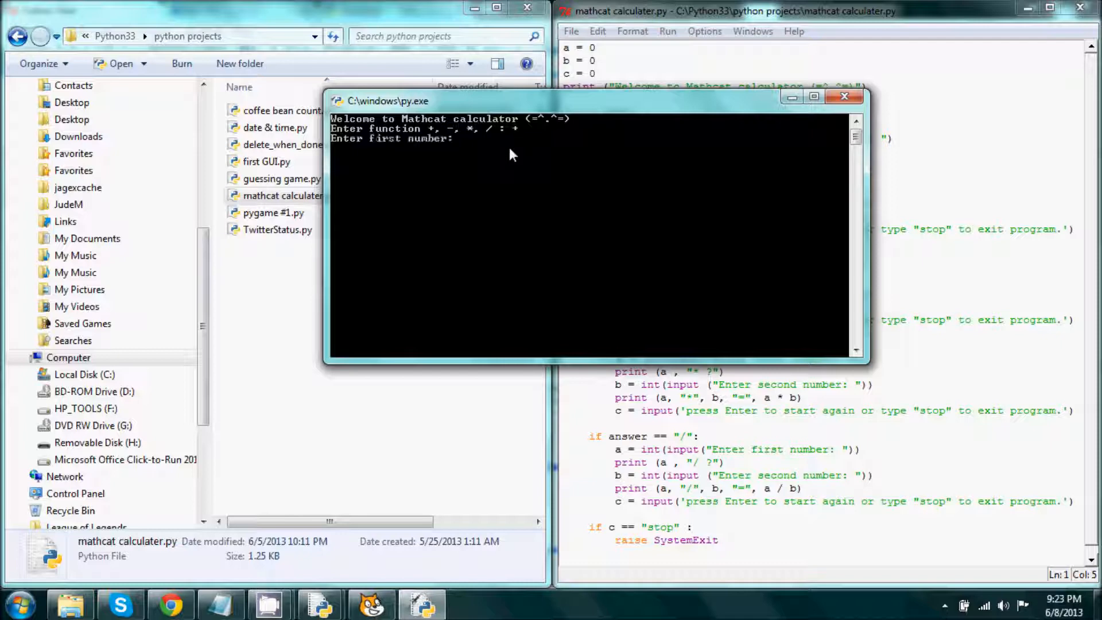
type("23553254")
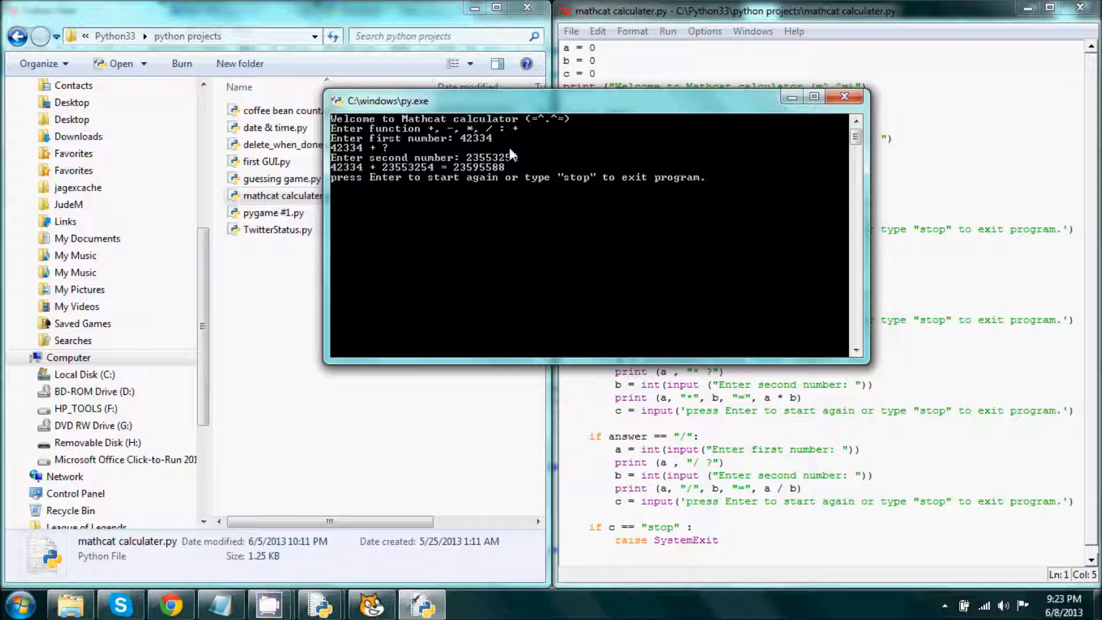
left_click(844, 96)
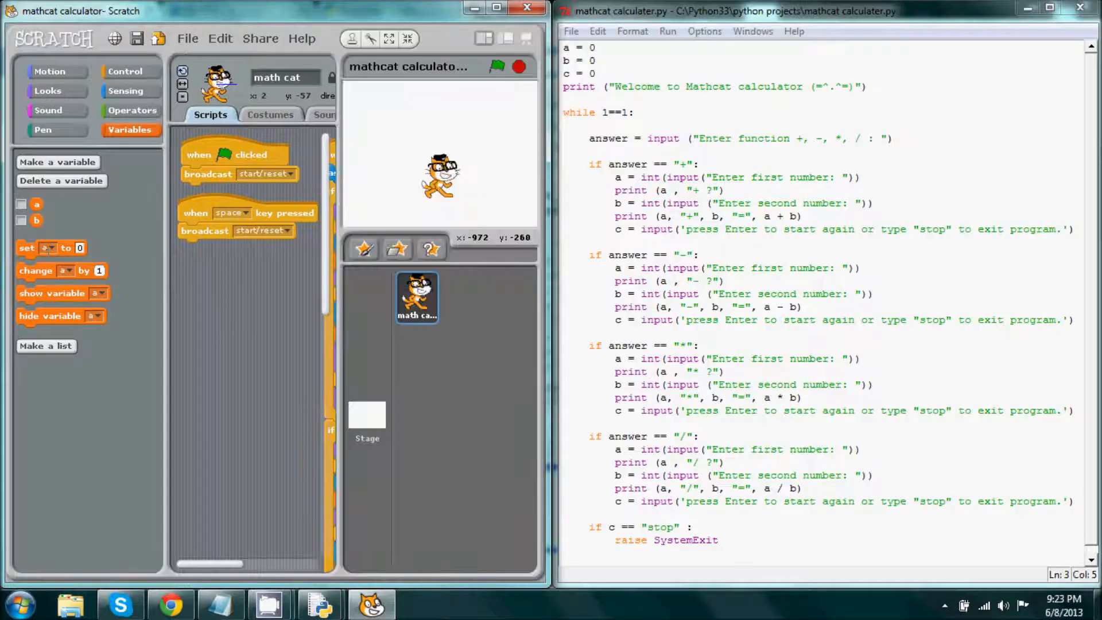
Bring the 'when I receive start/reset' script into view and select 'answer' in its if condition
left_click_drag(27, 248, 266, 308)
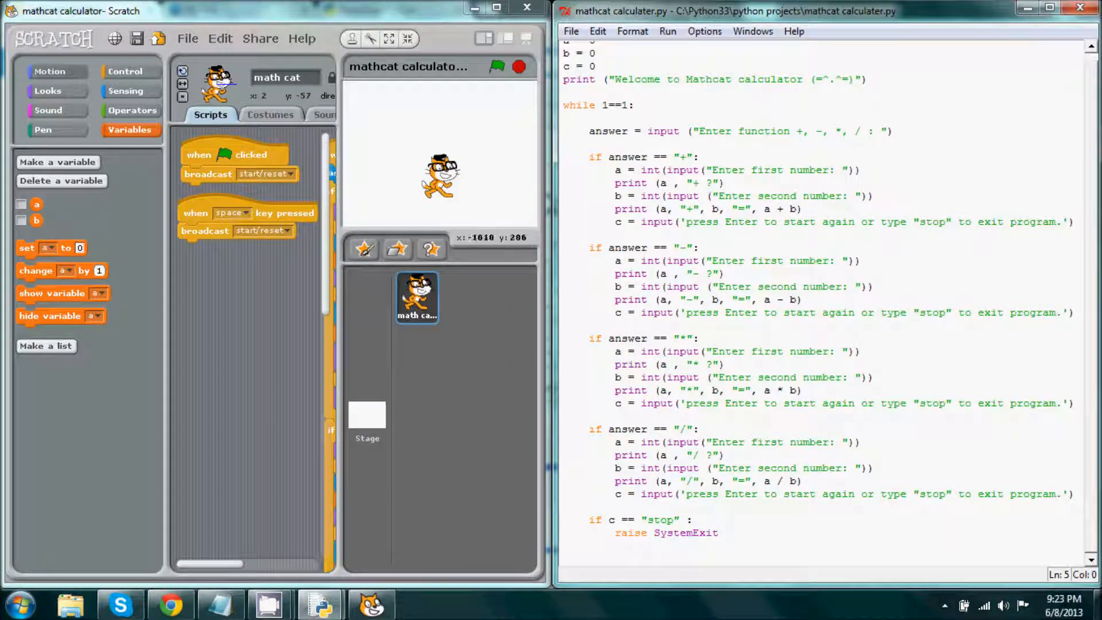
left_click(47, 91)
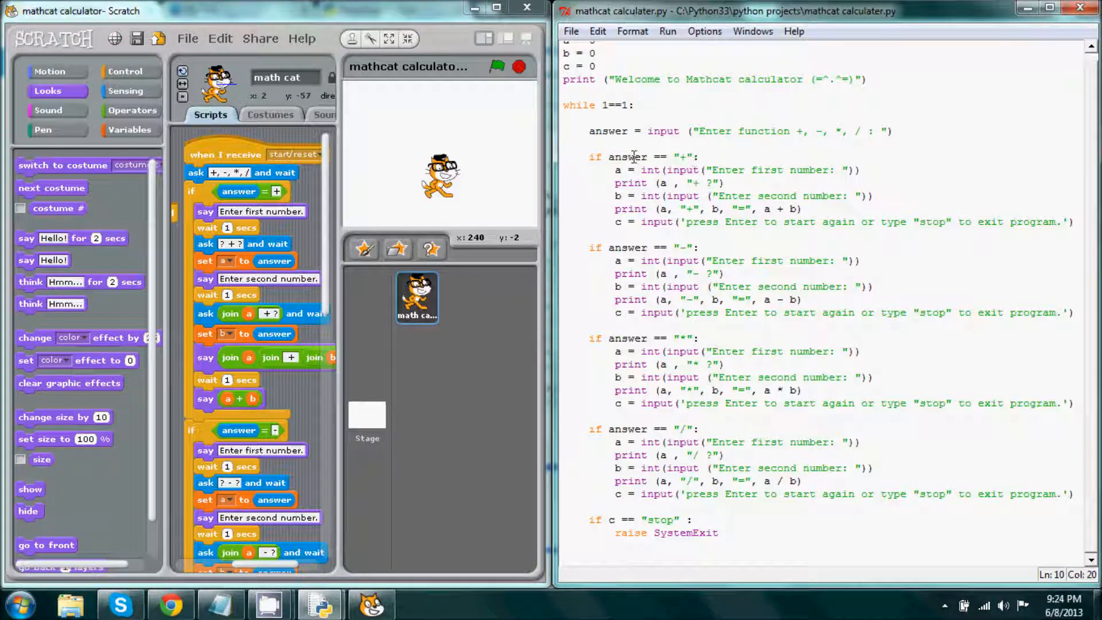
double_click(627, 157)
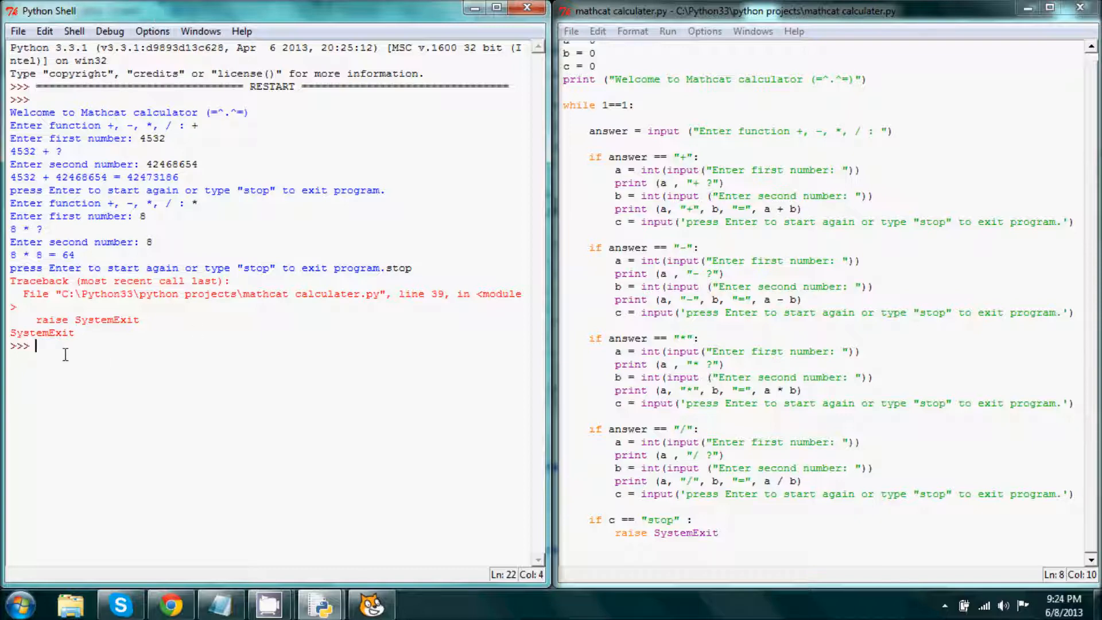
type("kdkfal")
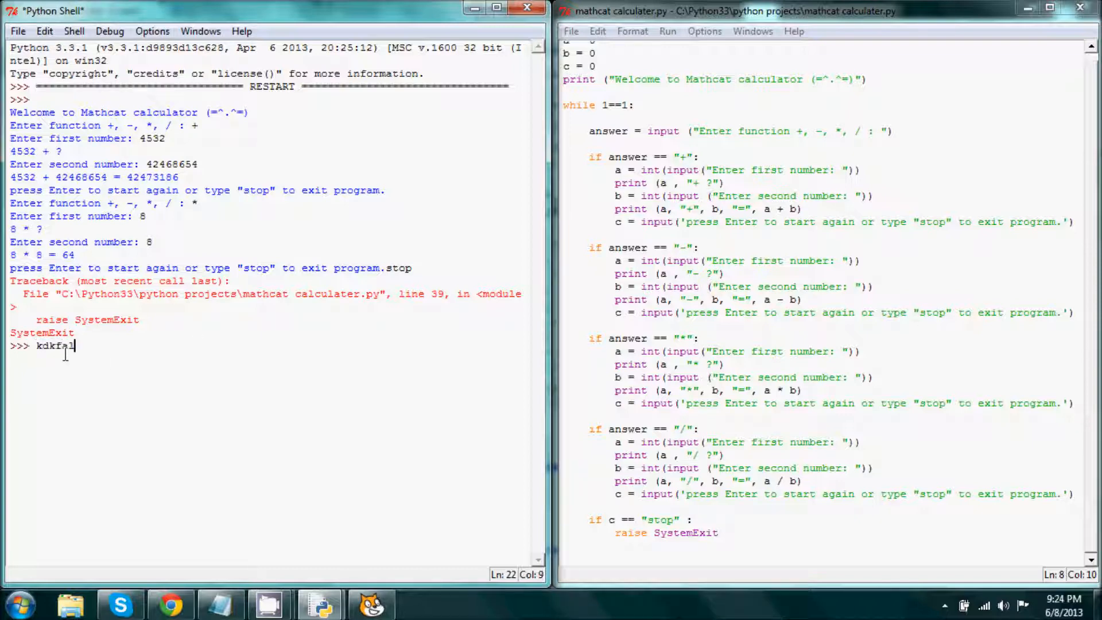
type("ldsfasdfasdf")
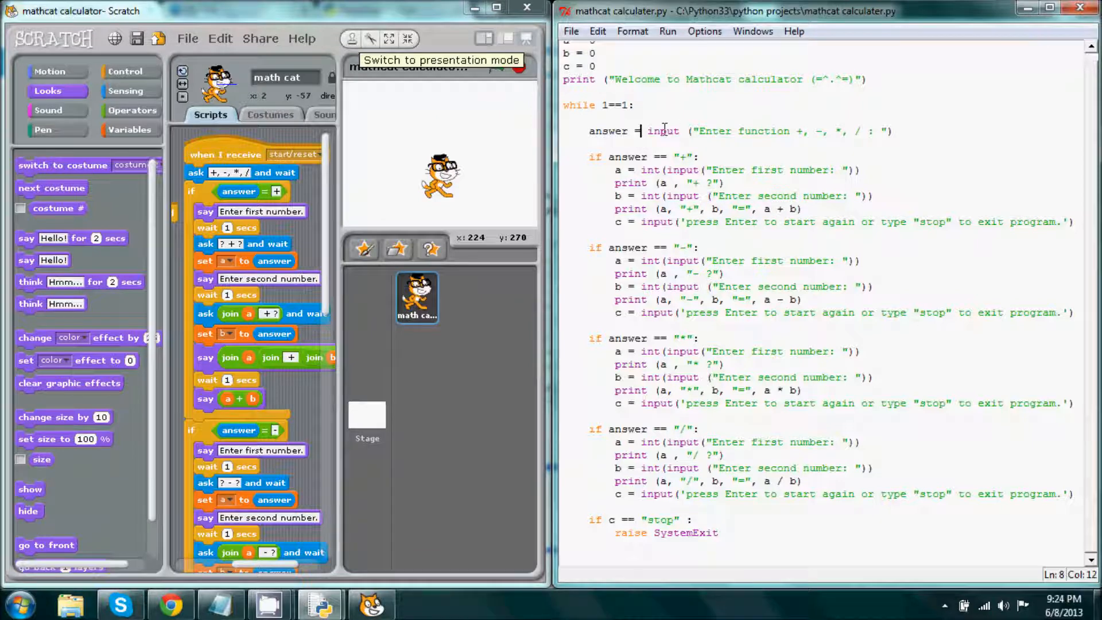
mouse_move(793, 116)
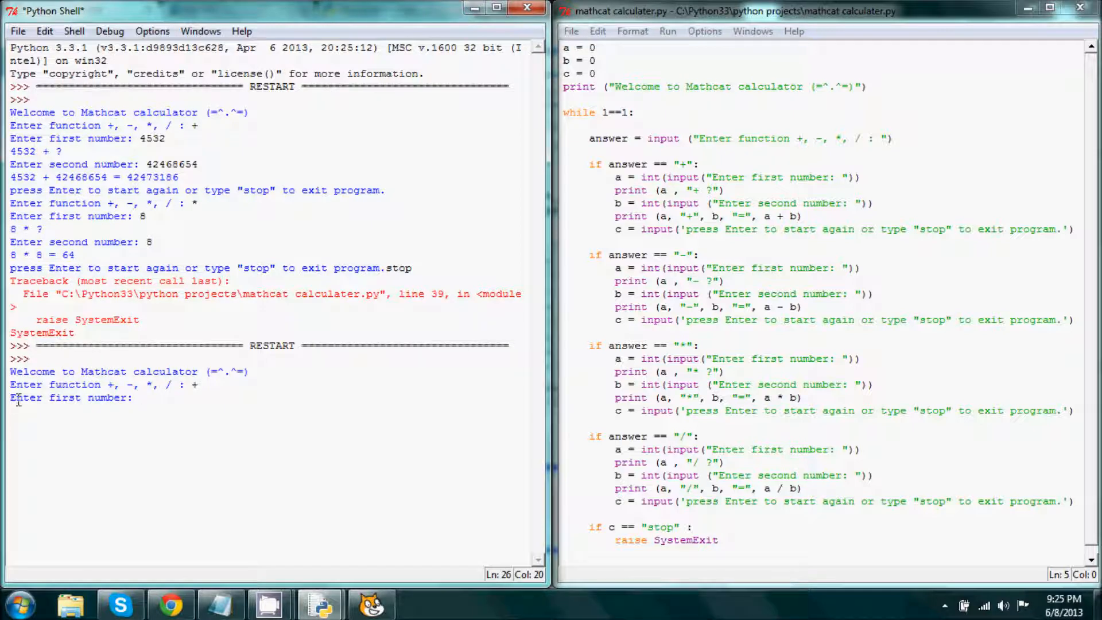
Enter 3452 and 2424 in the restarted calculator to get 5876
type("9")
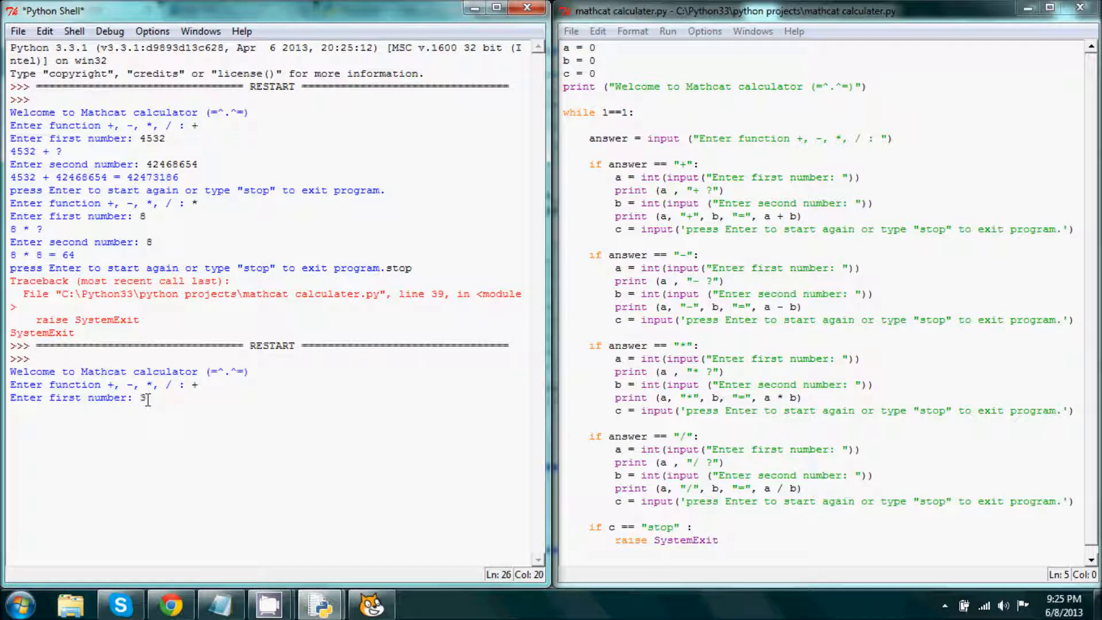
type("3452")
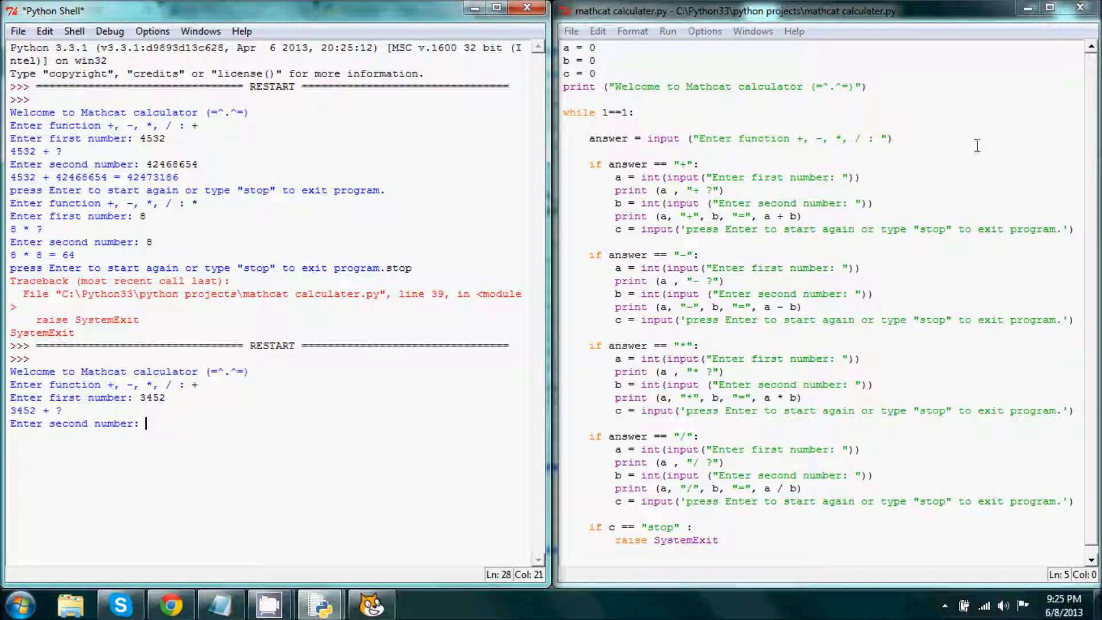
mouse_move(660, 191)
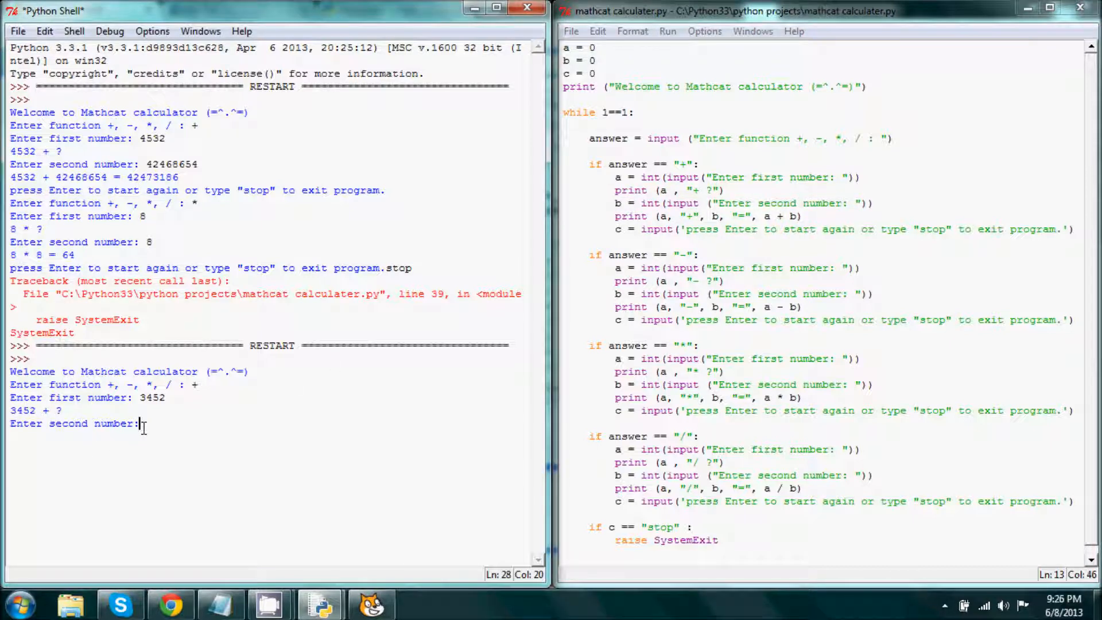
type("2424")
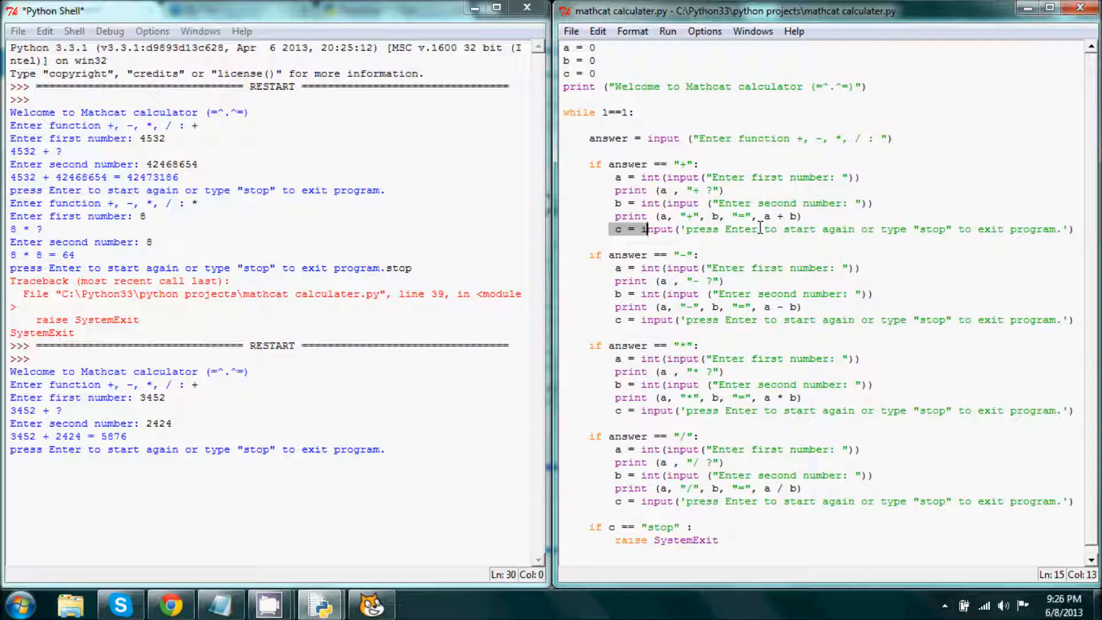
mouse_move(940, 232)
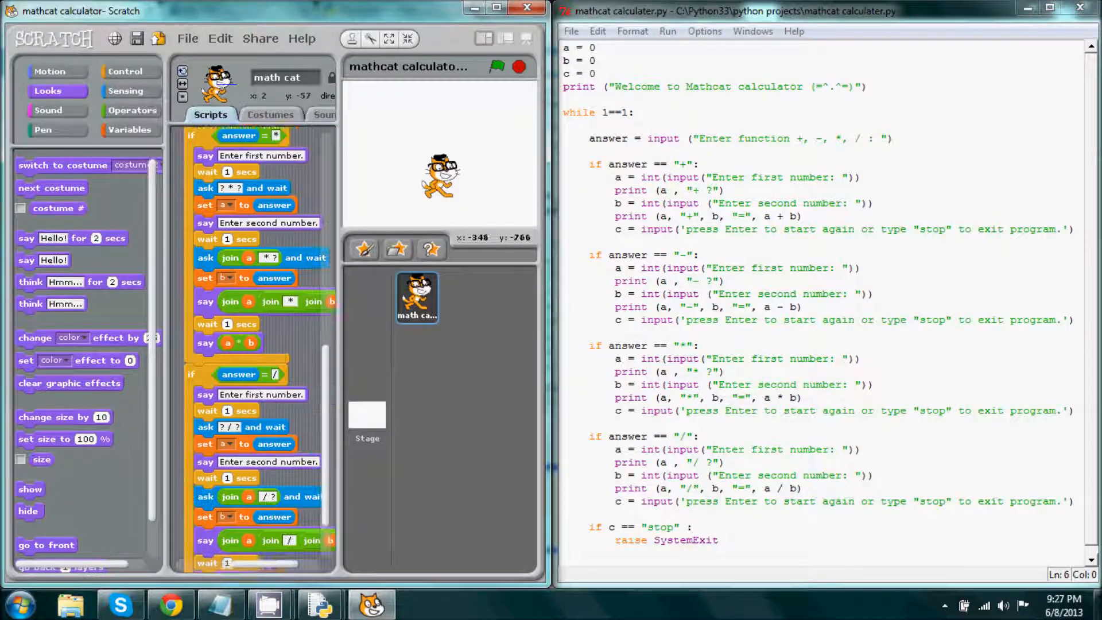
Drag a forever block from Control into the scripts, then drag it back out
left_click(127, 71)
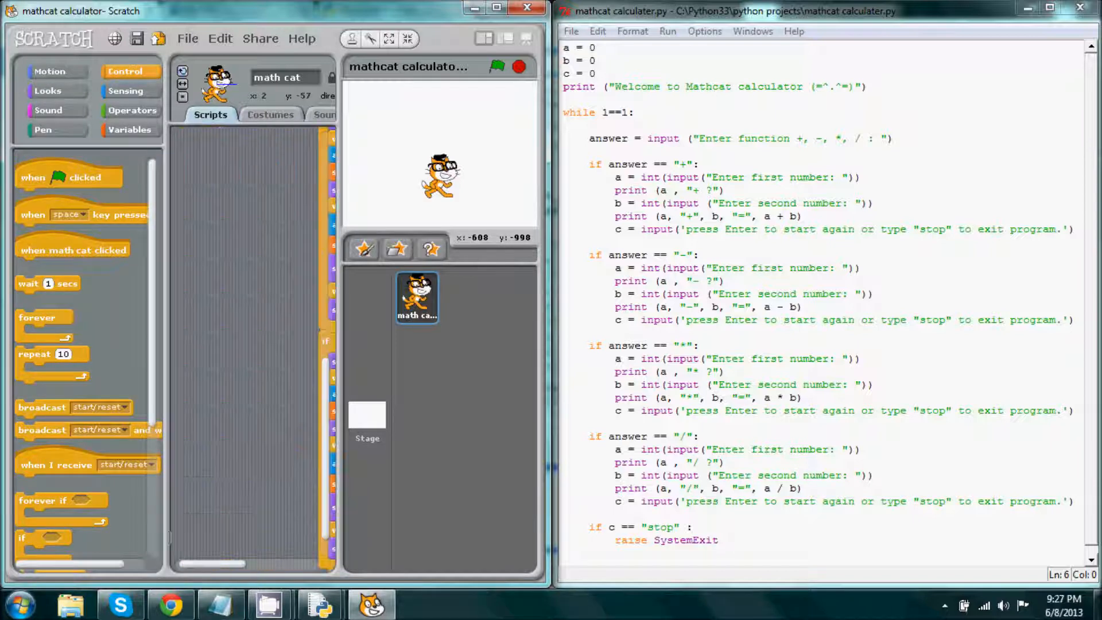
left_click_drag(37, 316, 268, 204)
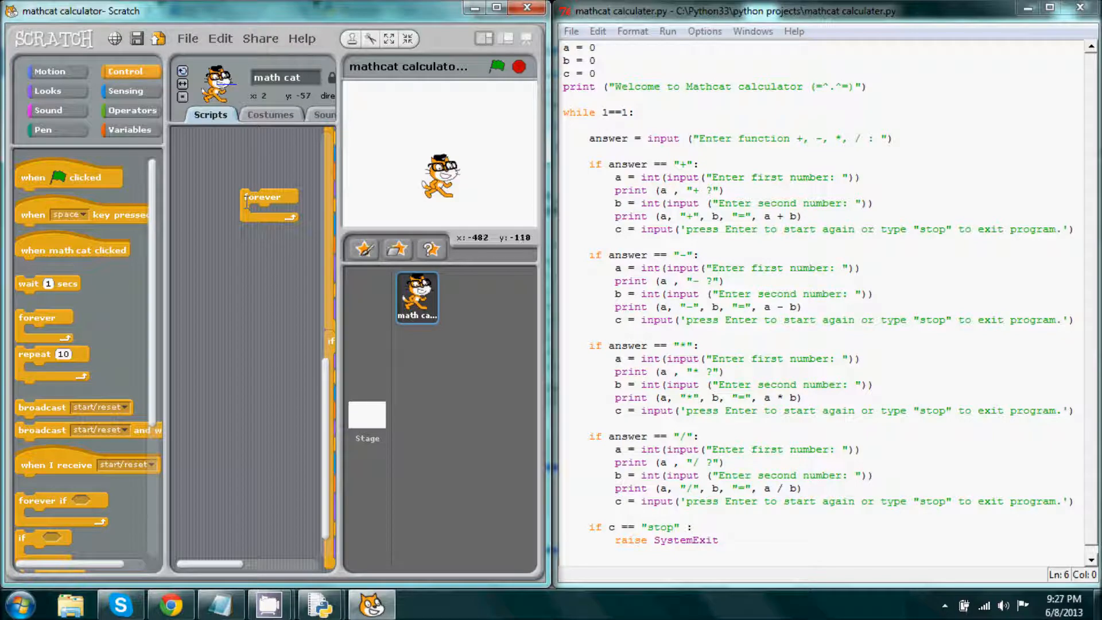
left_click_drag(267, 204, 162, 210)
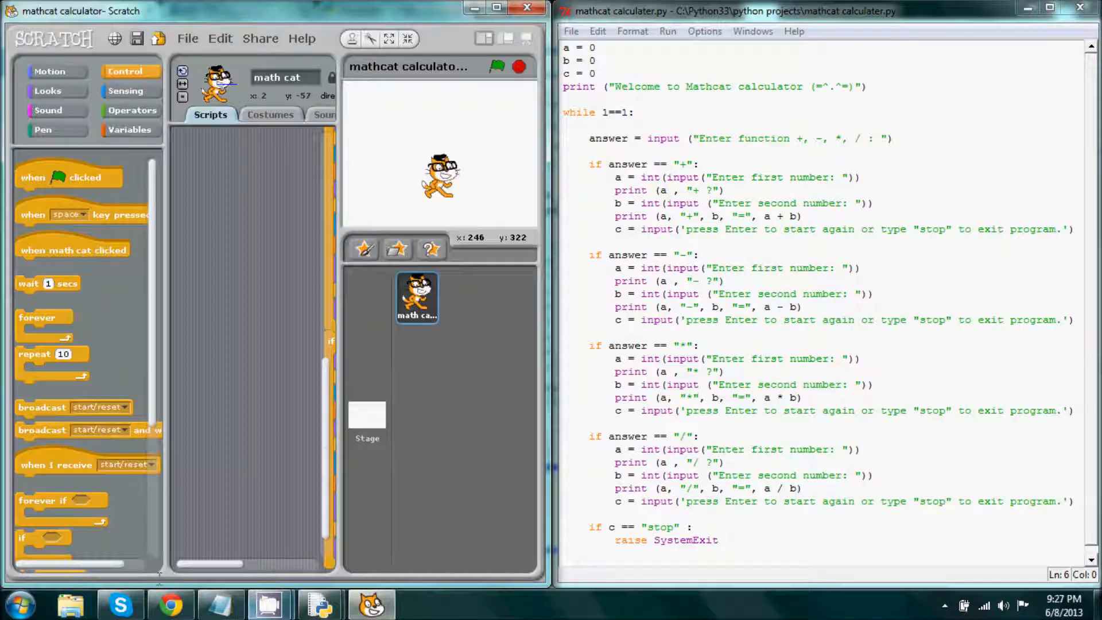
scroll("down", 3)
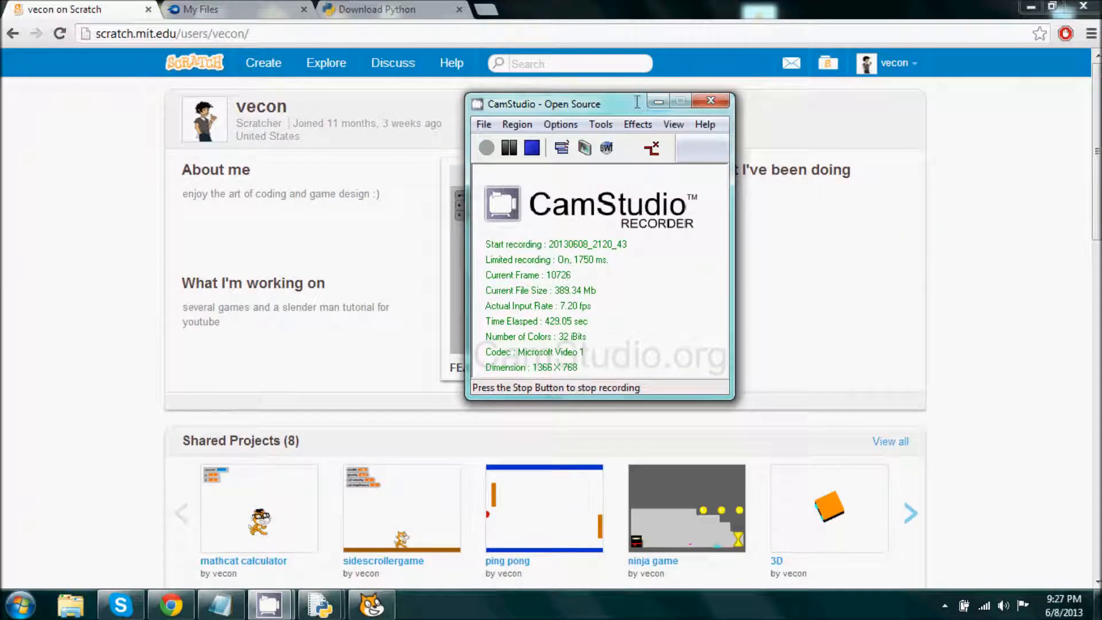
Reveal the Scratch profile featuring mathcat calculator, then go to the MediaFire files page
left_click(658, 103)
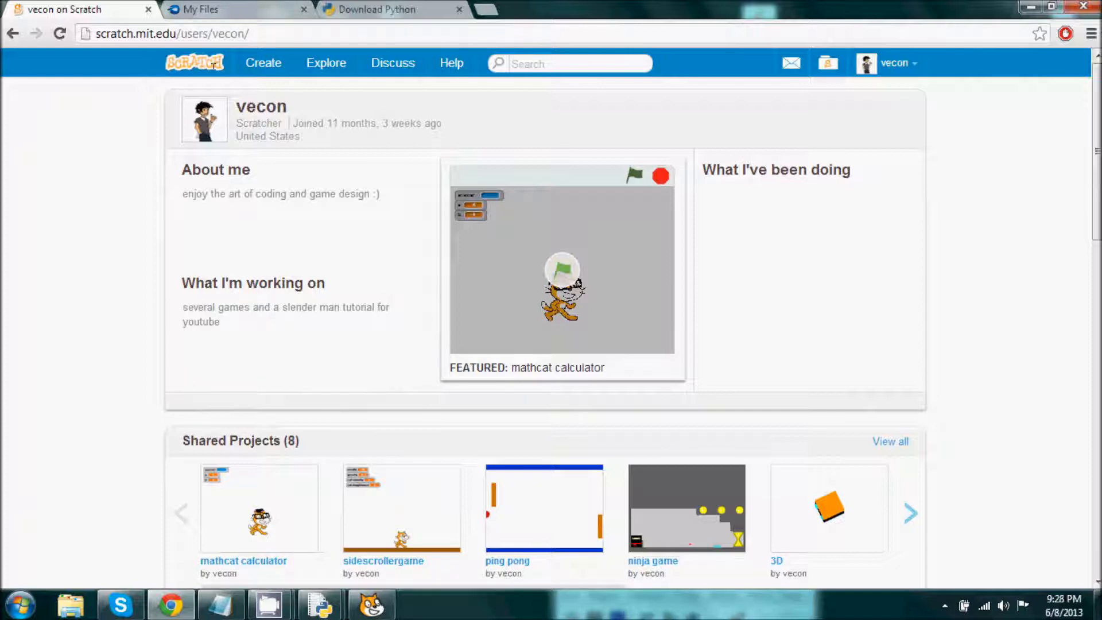
left_click(203, 10)
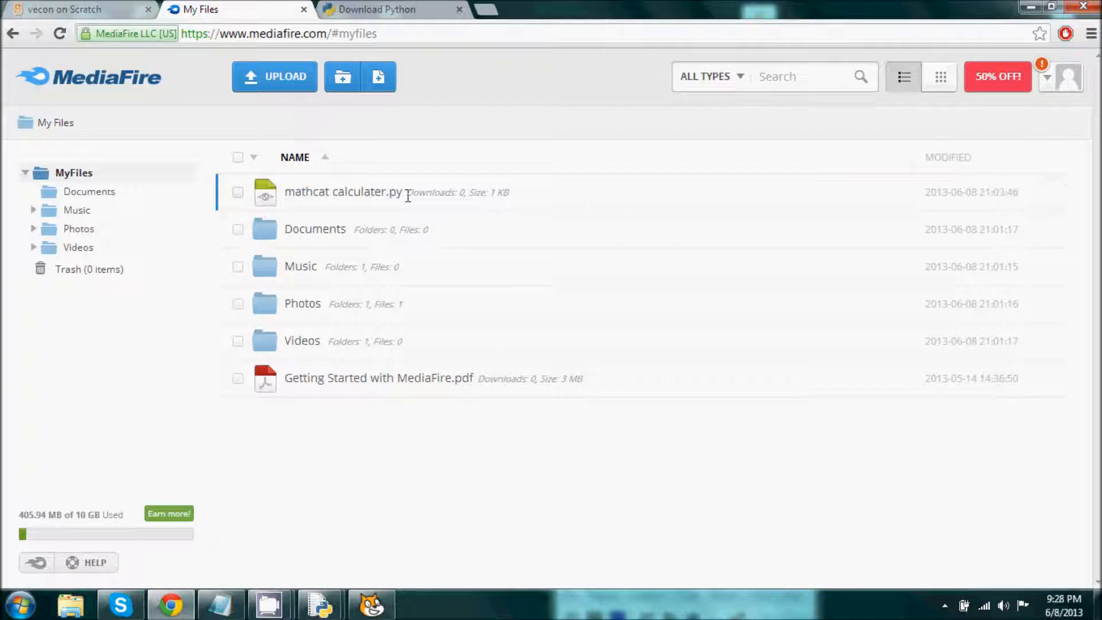
mouse_move(344, 191)
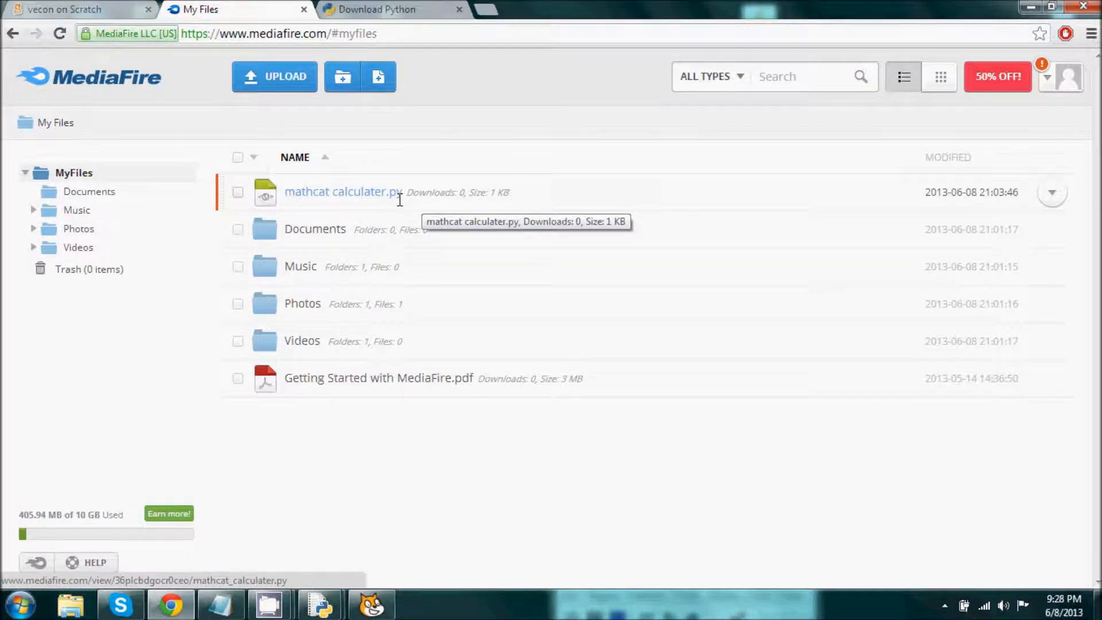
Leave the mathcat calculater.py listing for the Python download page
left_click(391, 9)
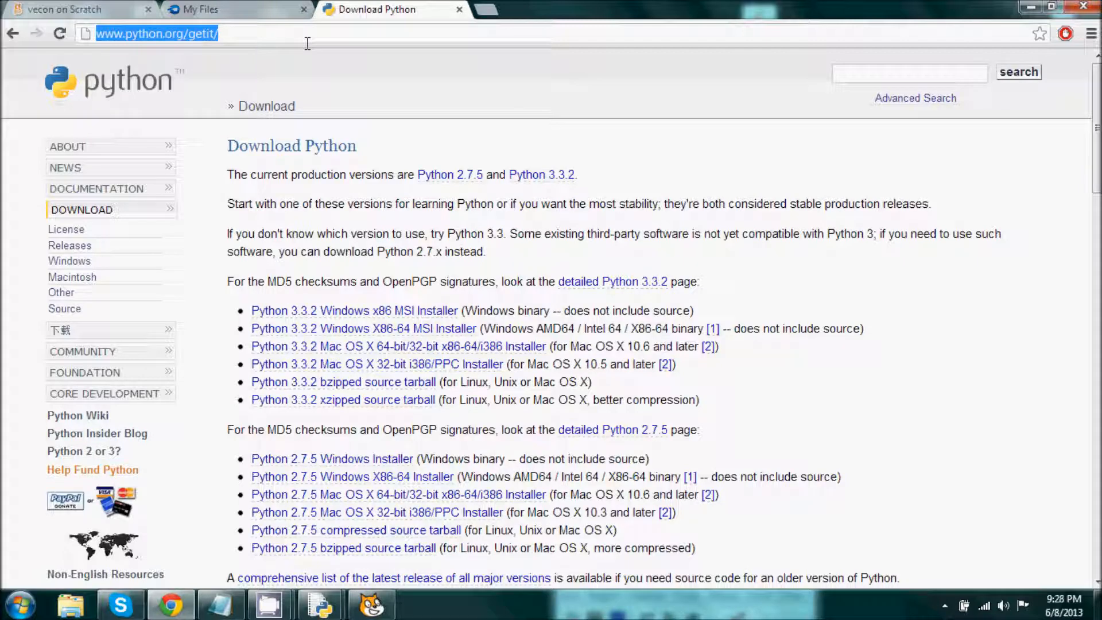
Scroll the Python 3.3.2 and 2.7.5 installer lists, then return to the Scratch profile page
scroll("down", 3)
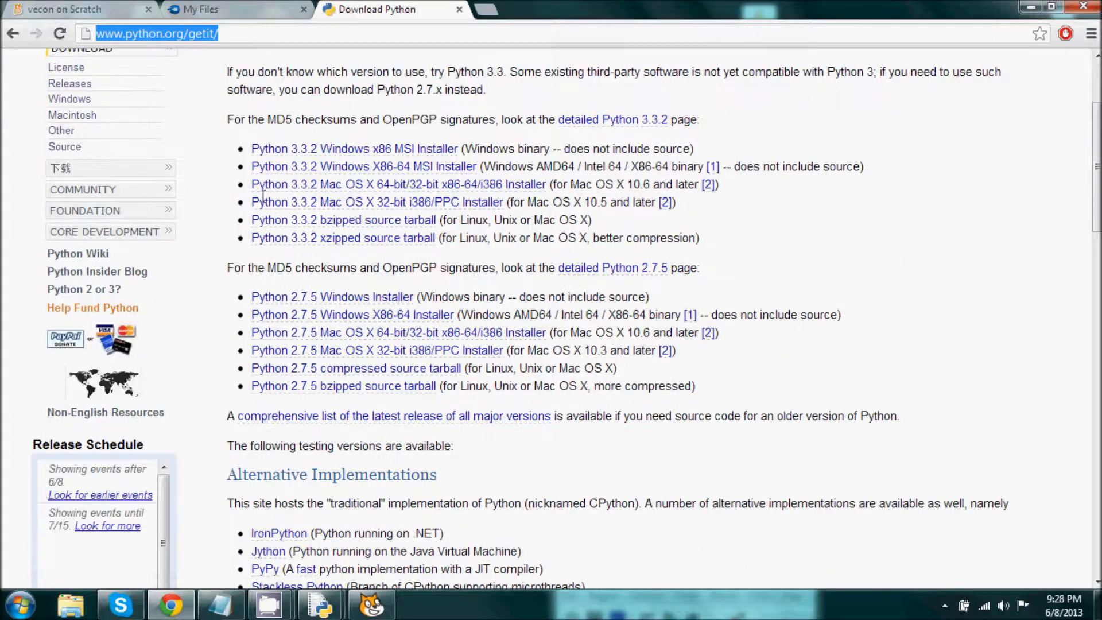
mouse_move(354, 148)
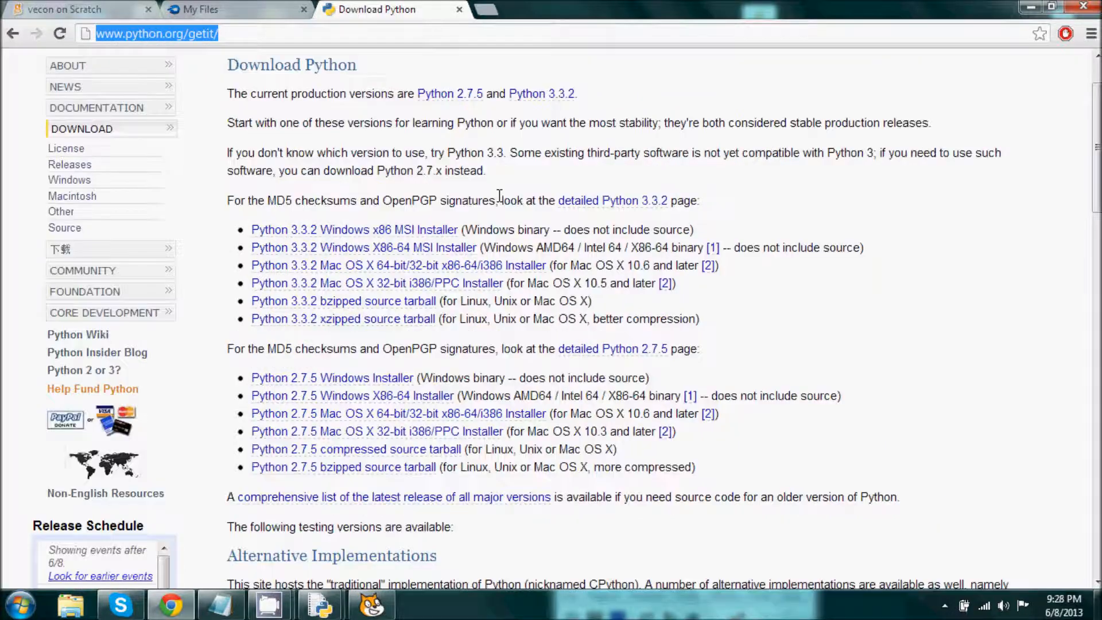
left_click(70, 9)
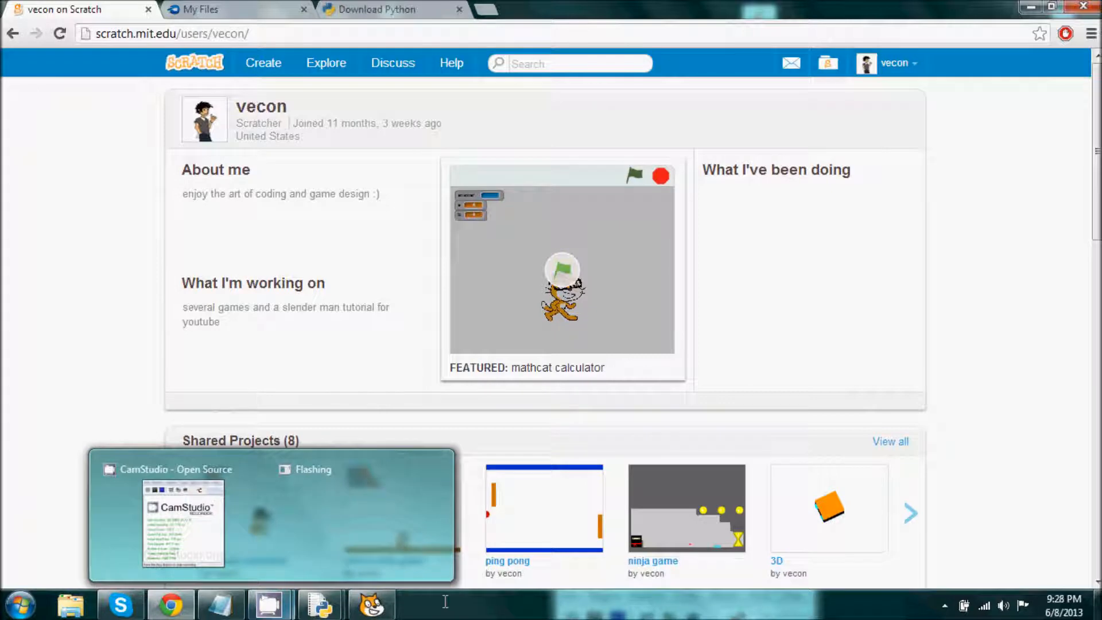
scroll("down", 3)
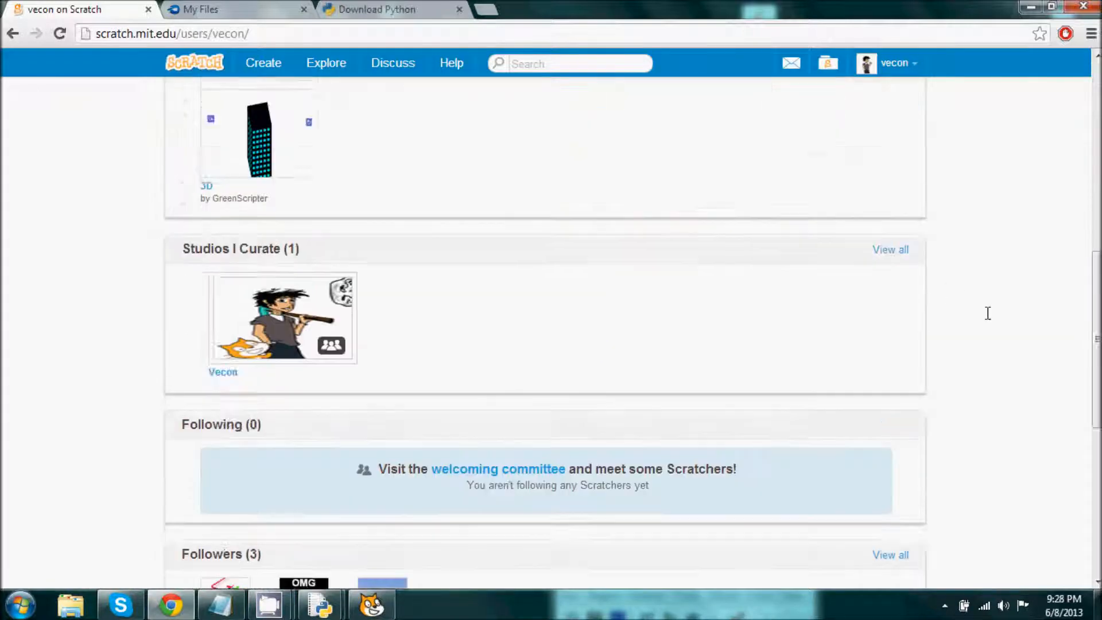
scroll("up", 3)
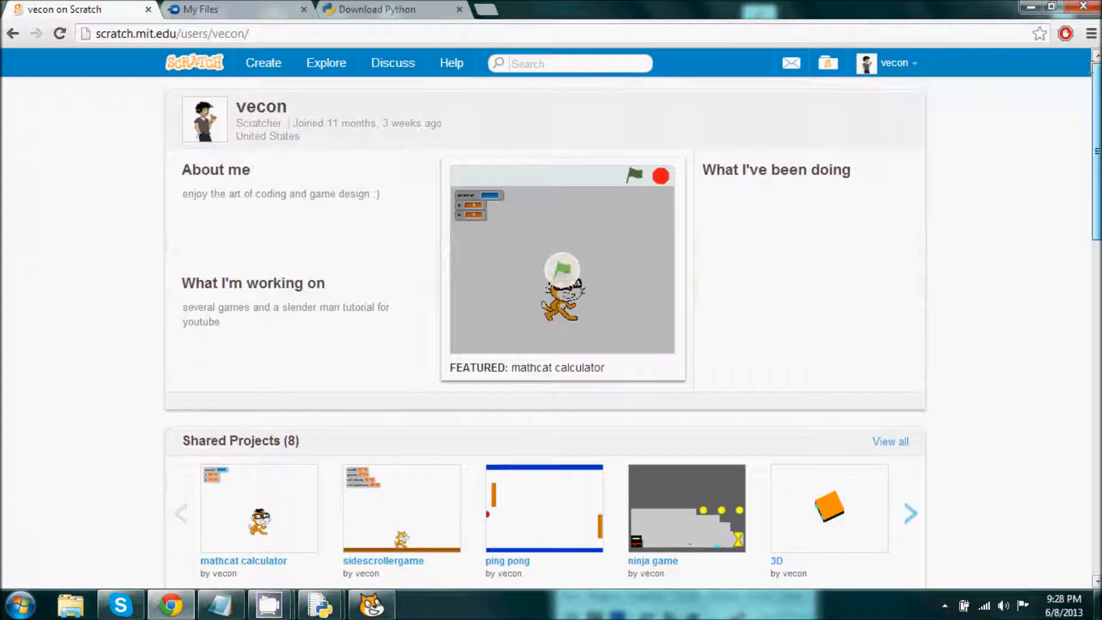
scroll("down", 3)
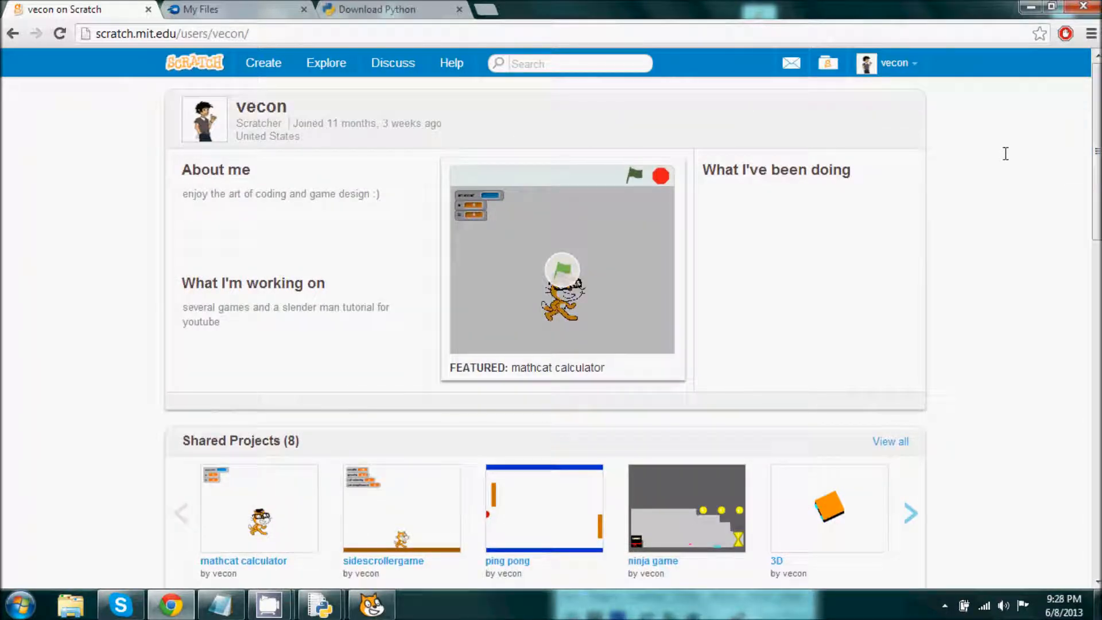
mouse_move(970, 153)
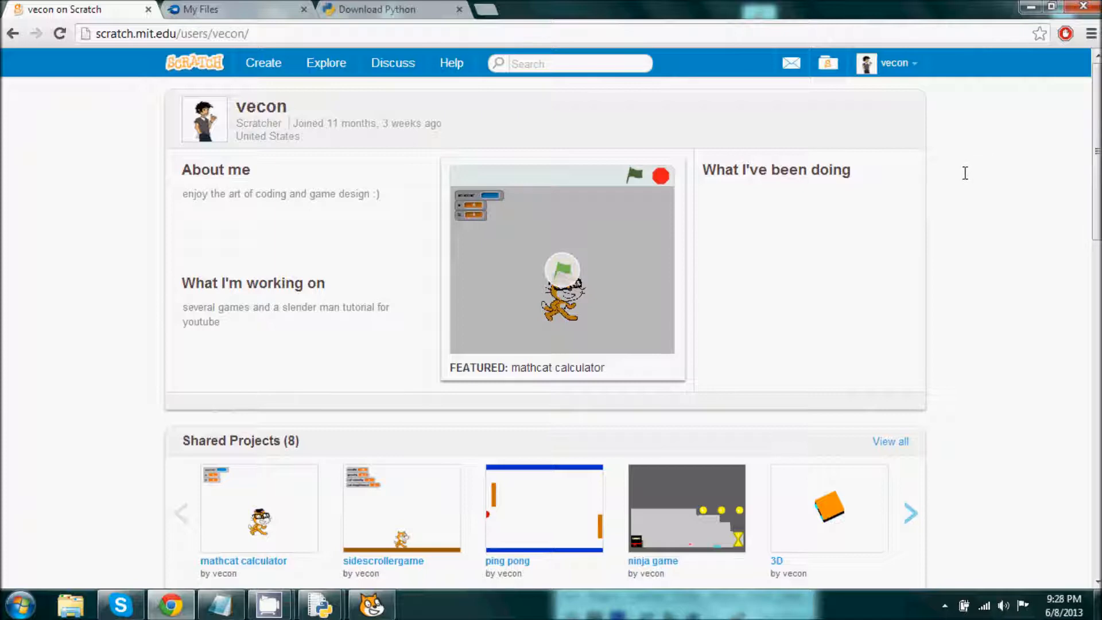
mouse_move(961, 188)
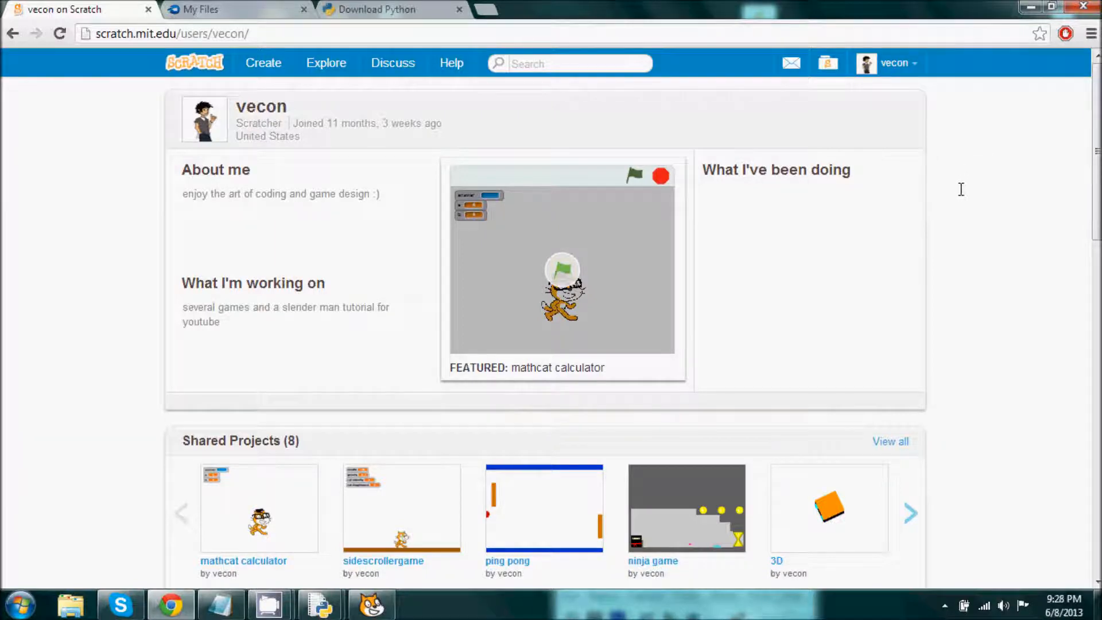